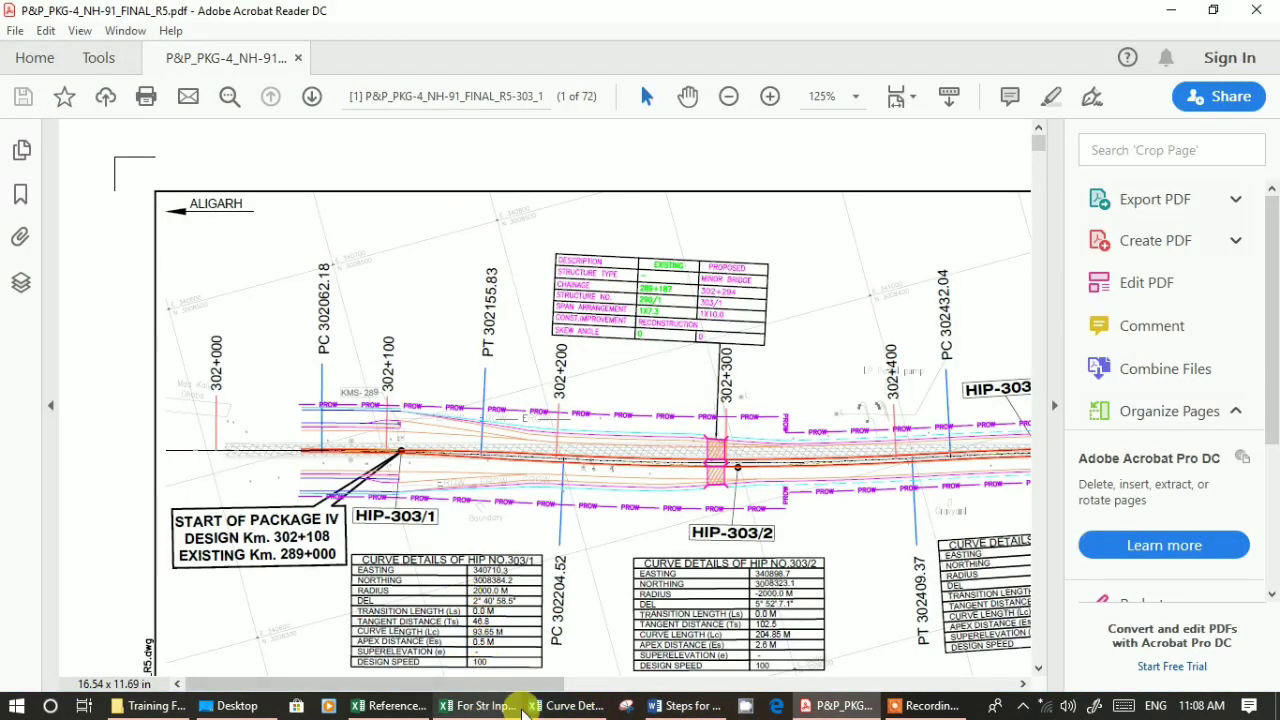
Hide the PDF to reveal the Steps for Detailed Design Project document and select 'DPR GL'.
left_click(565, 705)
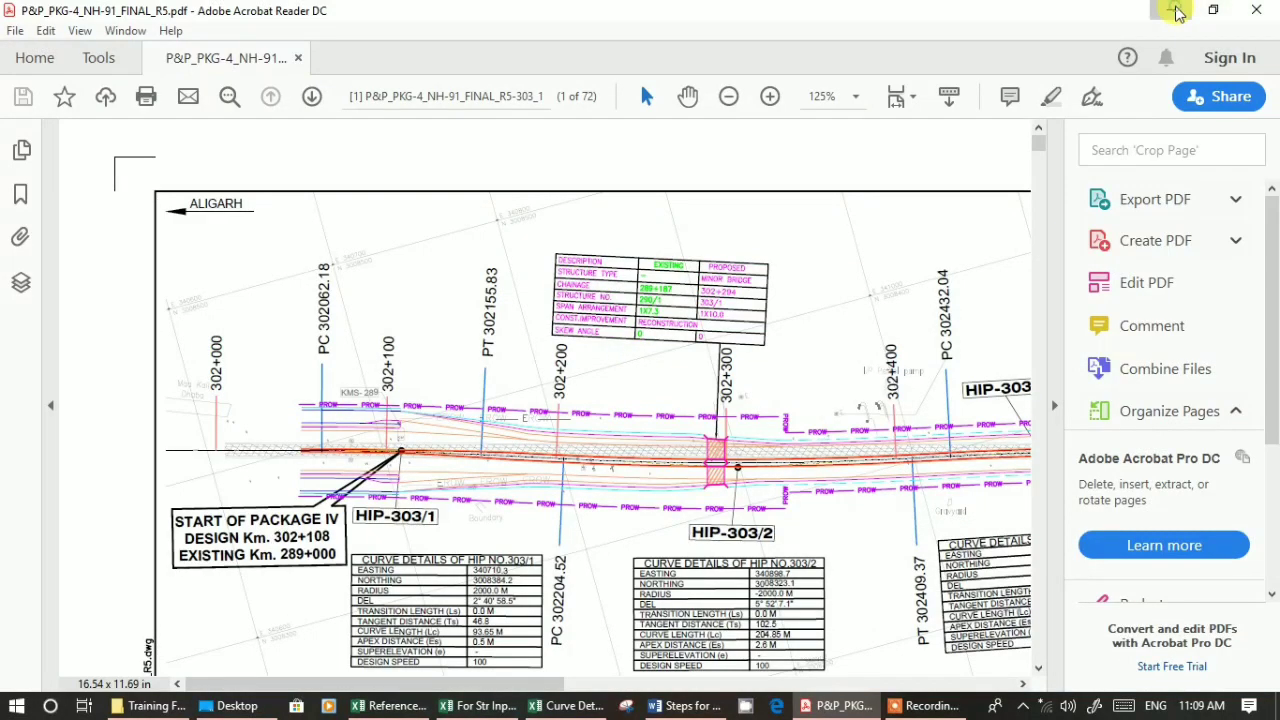
left_click(683, 705)
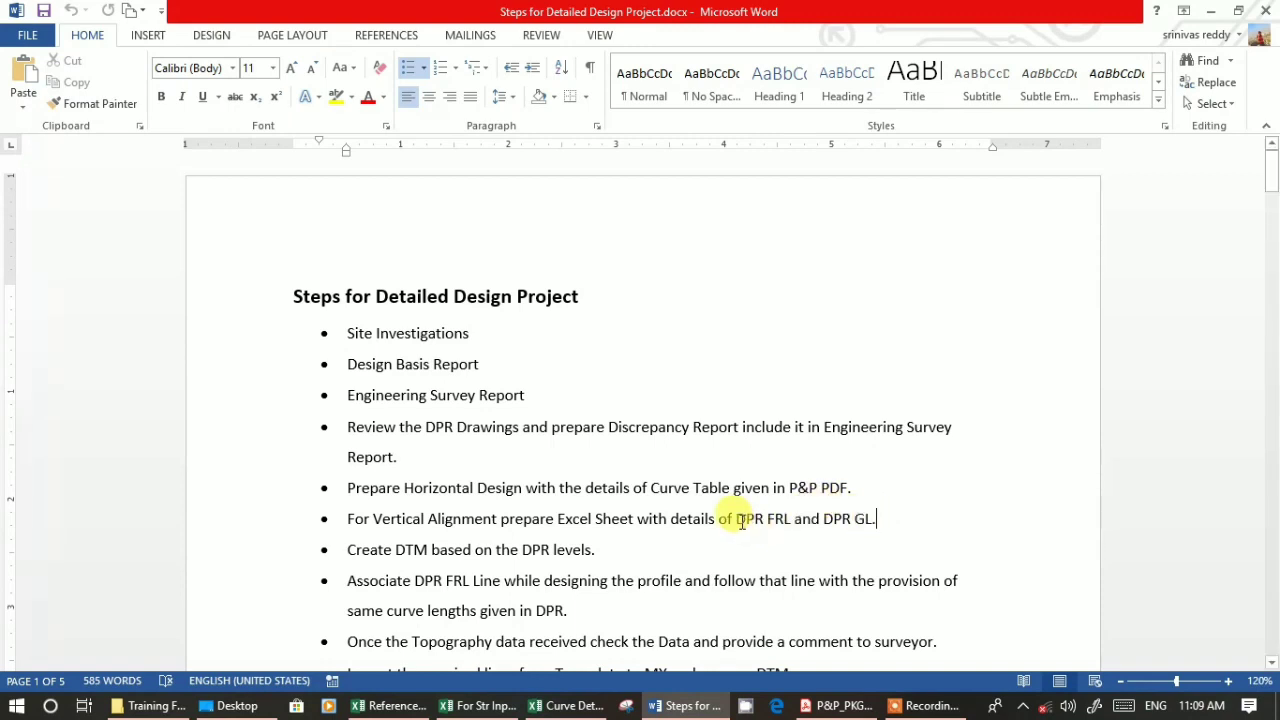
double_click(748, 518)
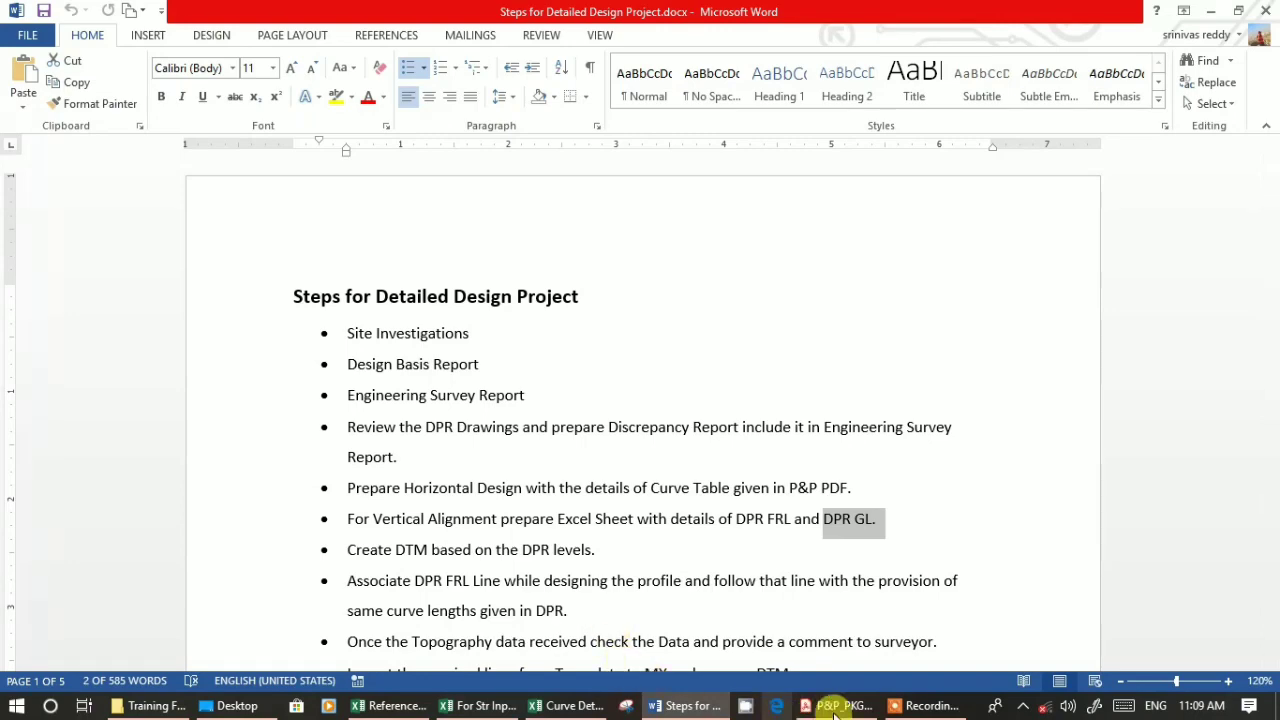
Switch back to the NH-91 plan-and-profile PDF and zoom onto page 2's profile.
left_click(834, 705)
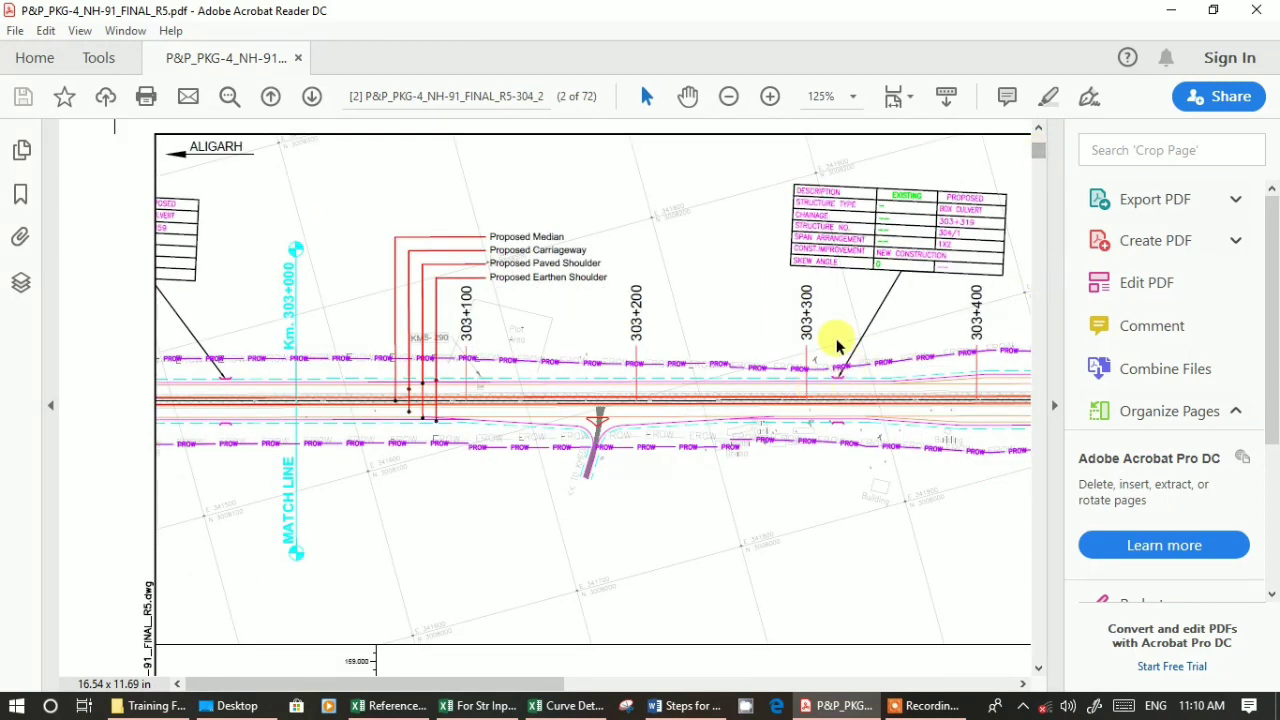
left_click(770, 96)
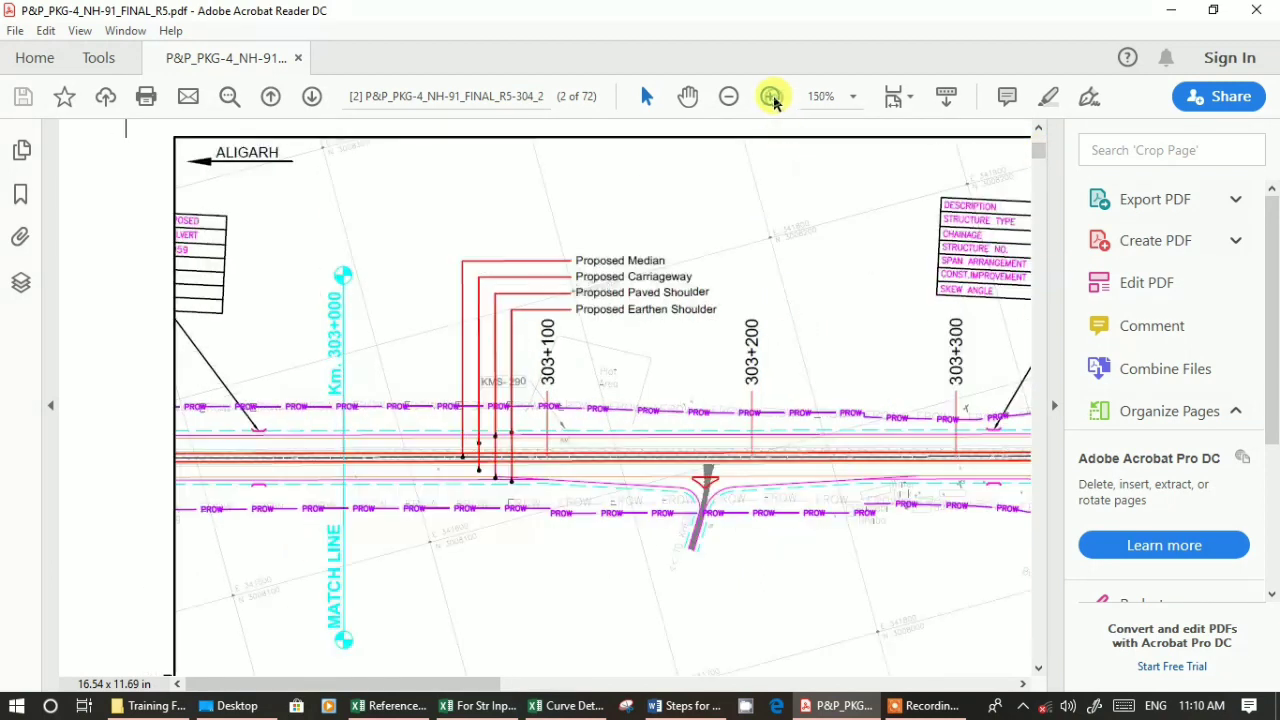
left_click(770, 96)
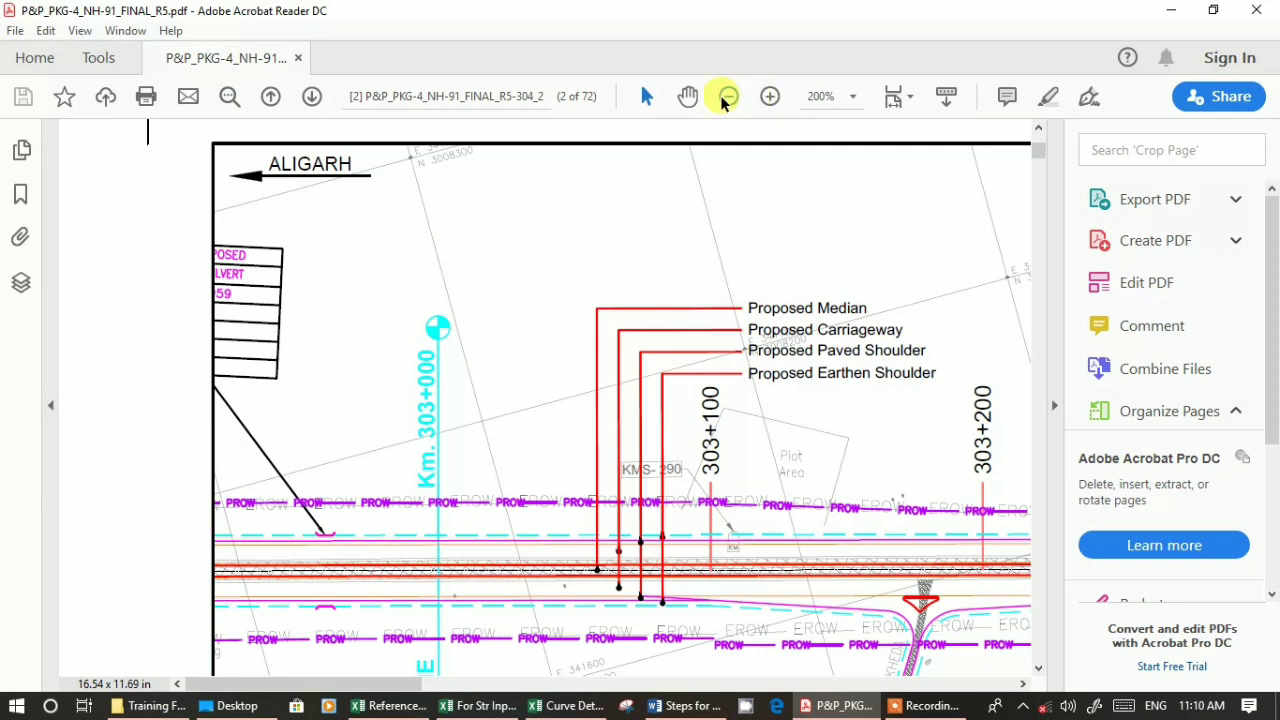
left_click(728, 96)
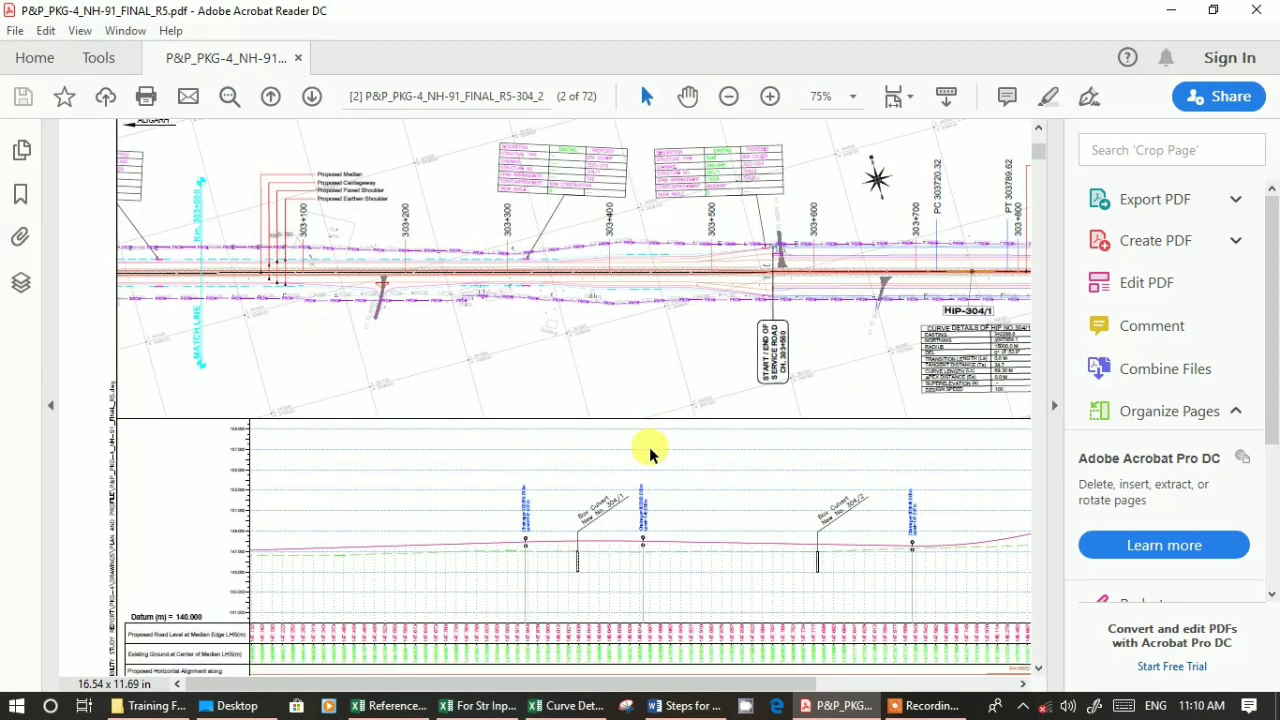
scroll("down", 3)
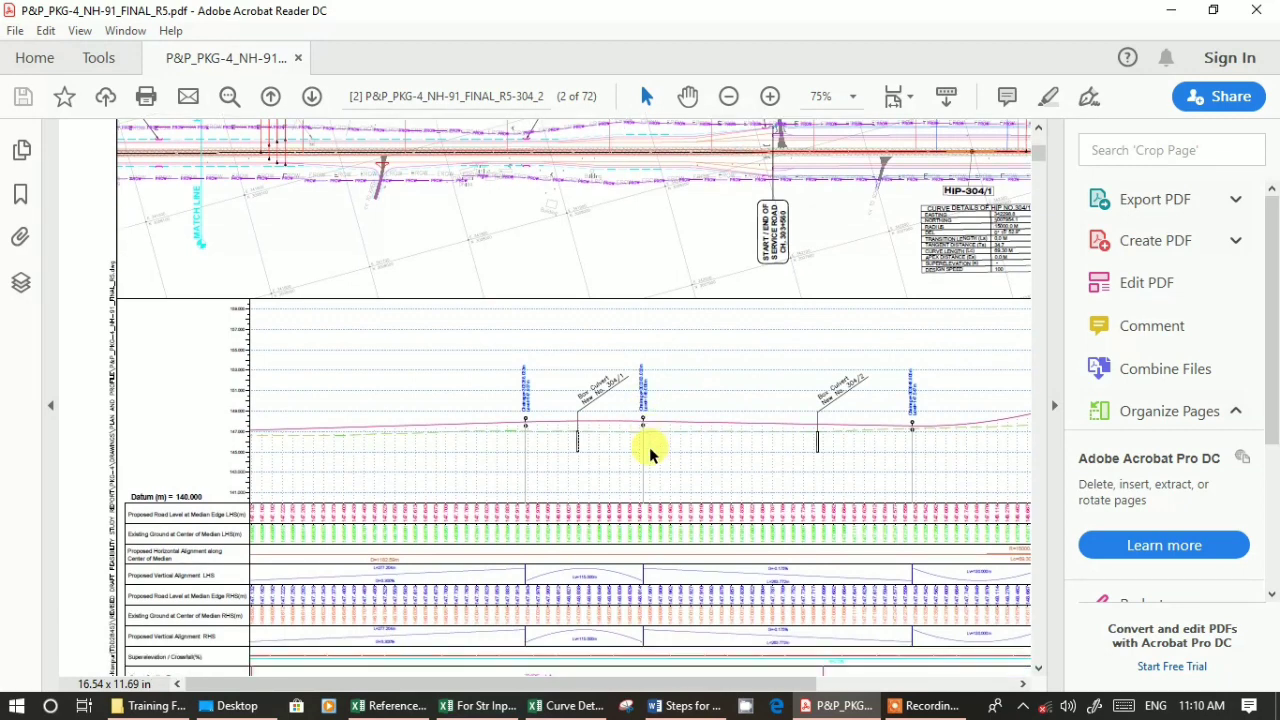
mouse_move(757, 62)
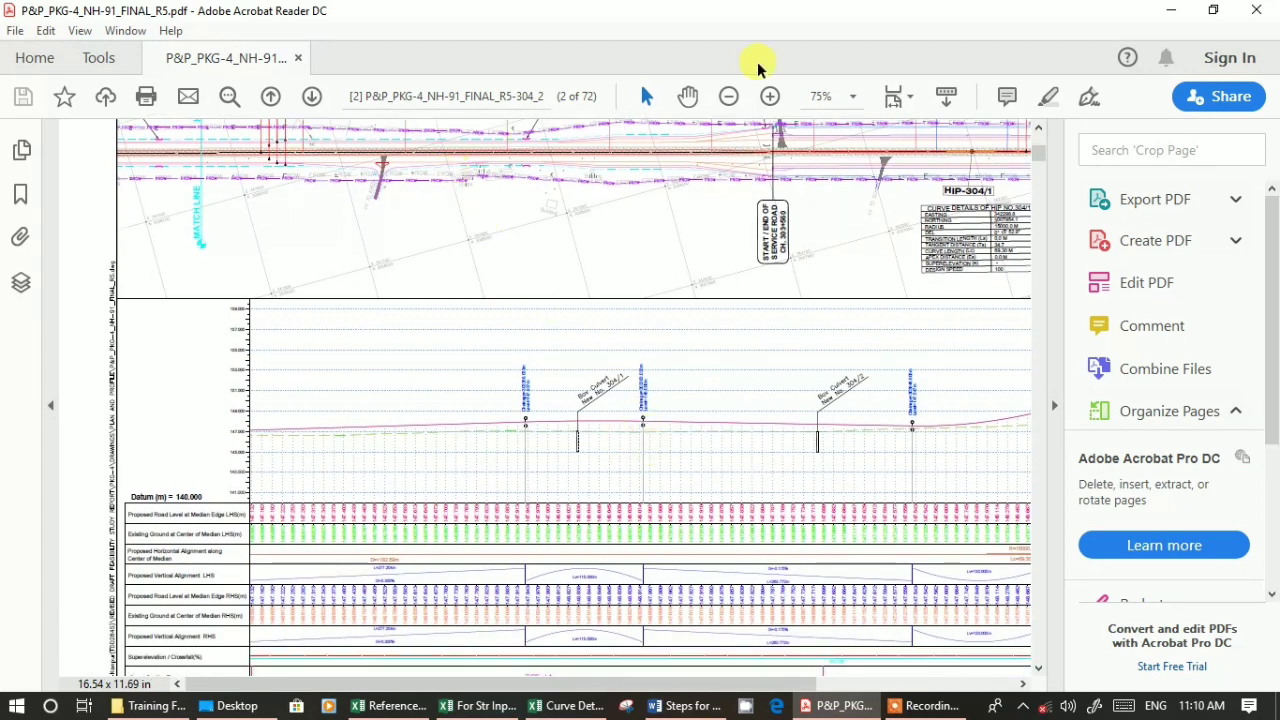
left_click(770, 96)
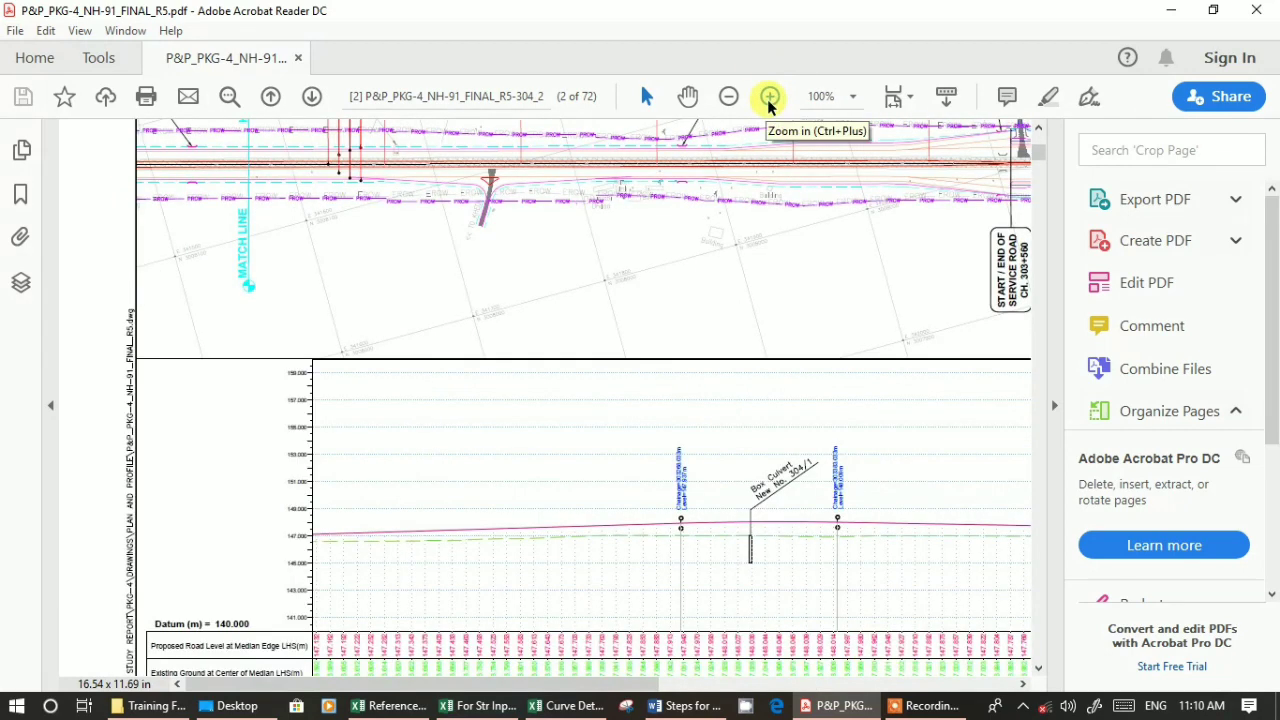
left_click(769, 96)
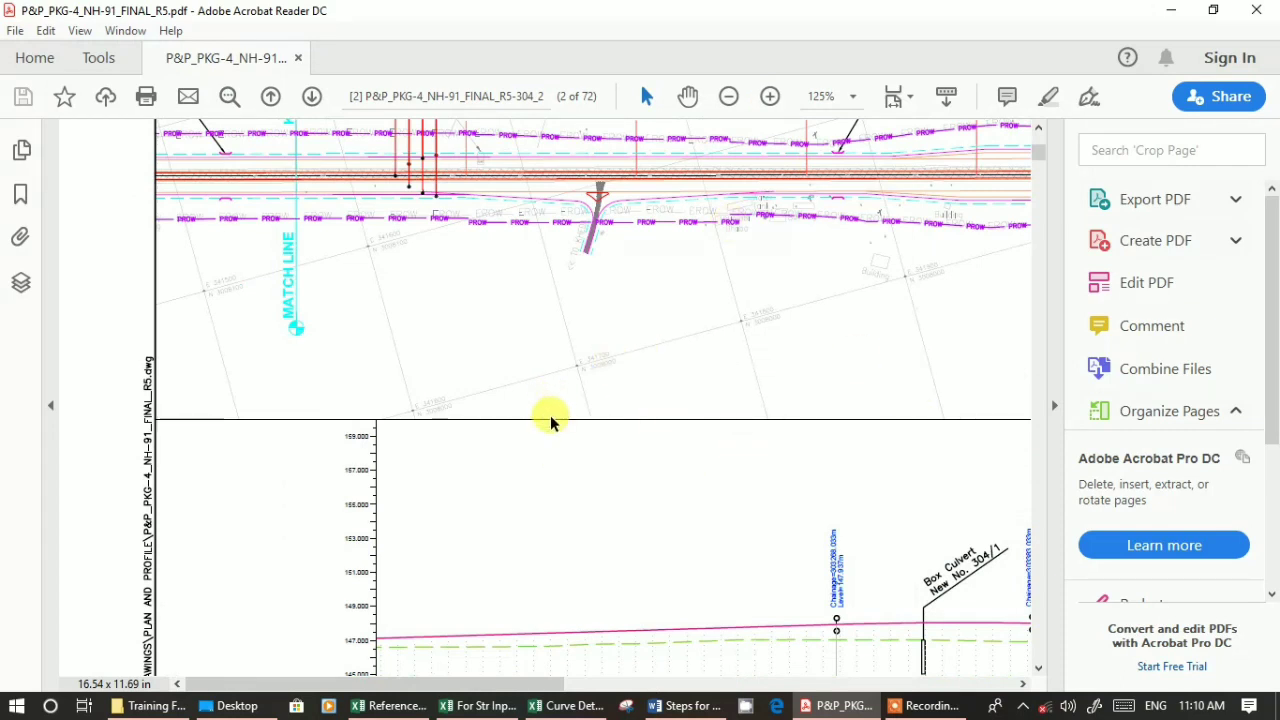
mouse_move(1040, 165)
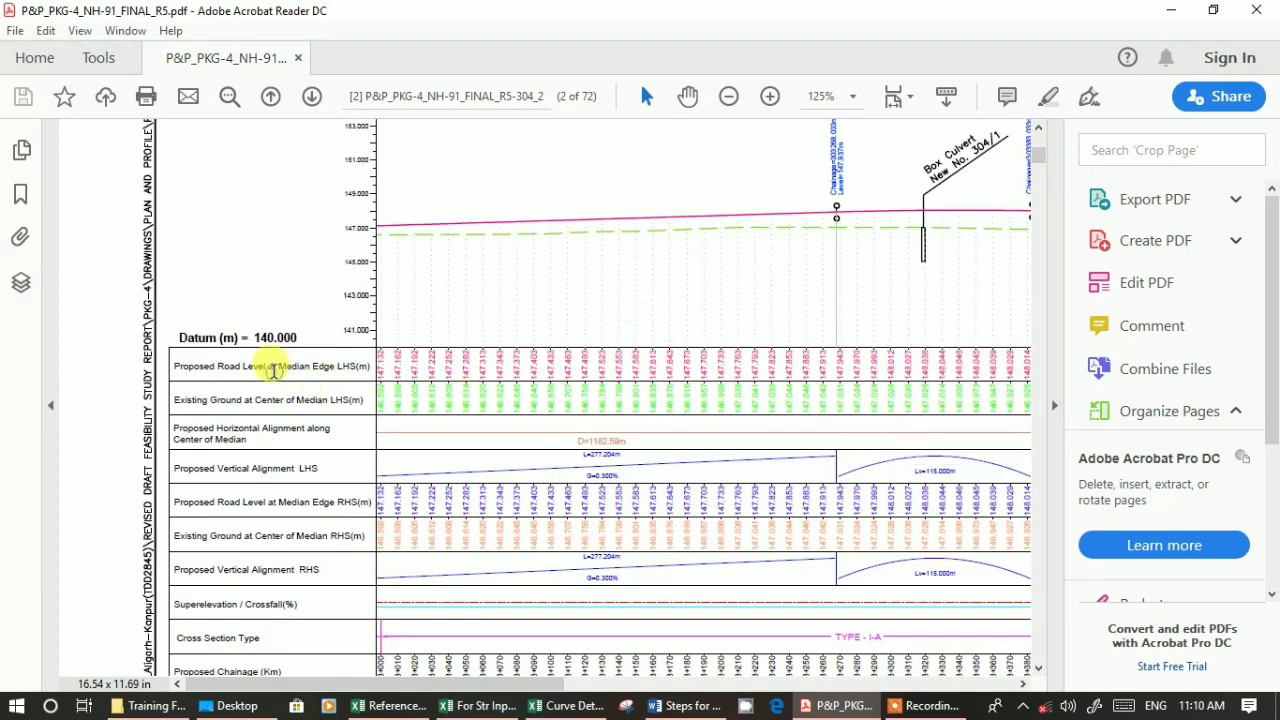
mouse_move(262, 370)
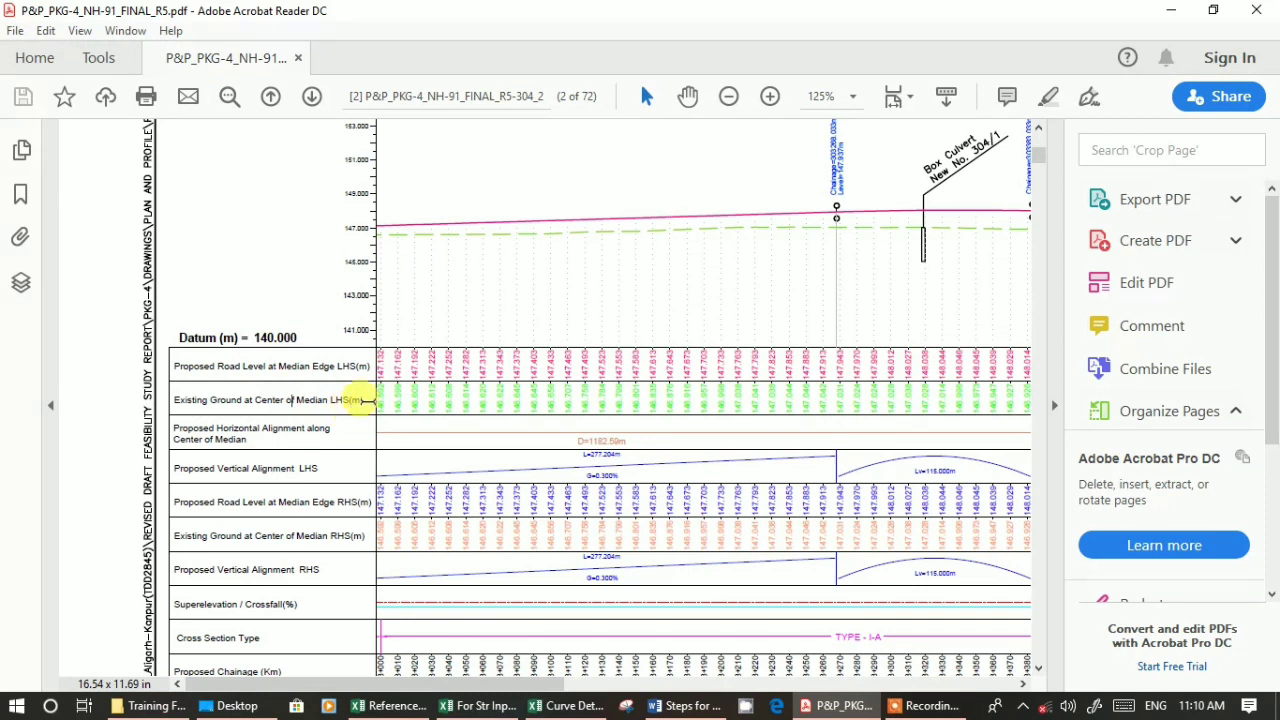
mouse_move(313, 470)
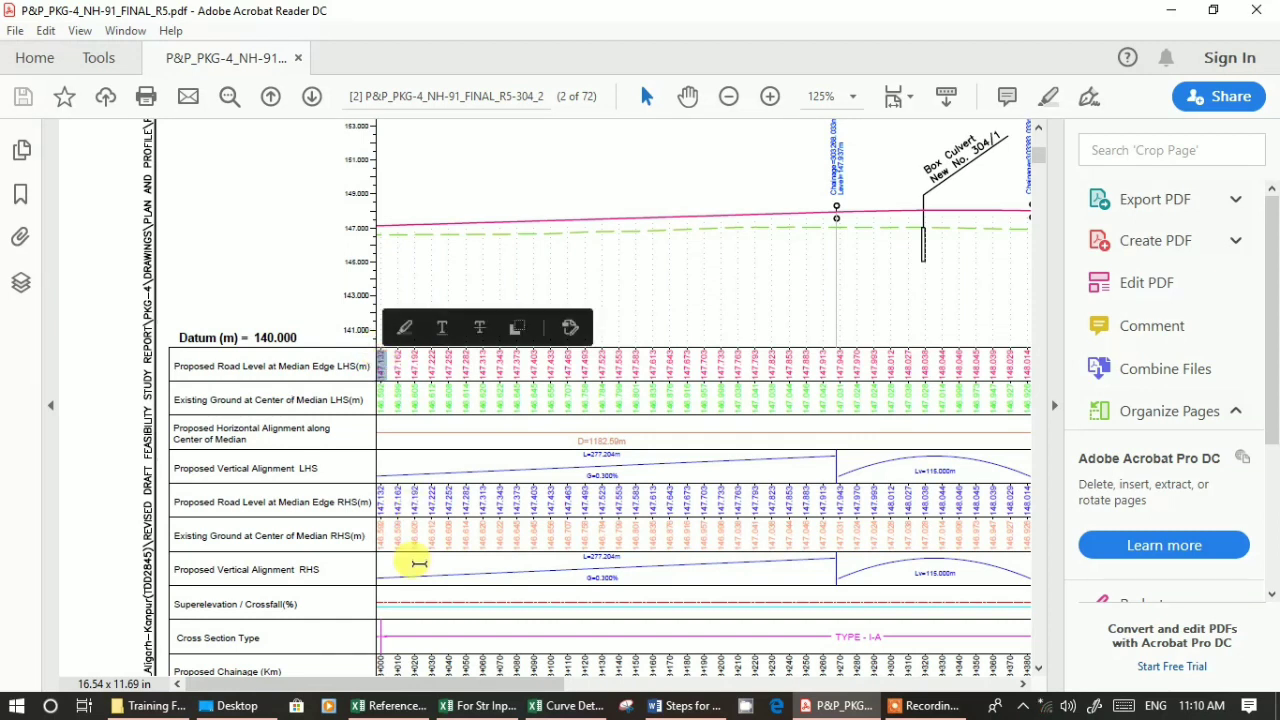
mouse_move(407, 597)
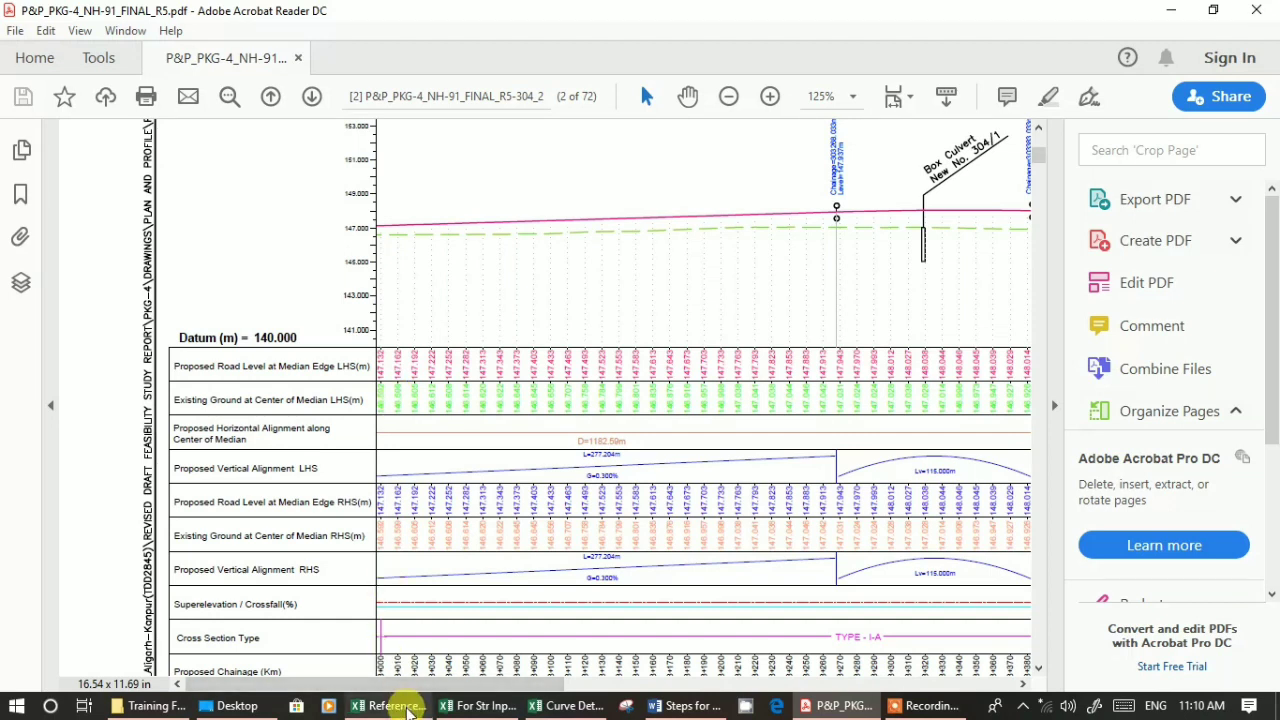
Open the DPR FRL&OGL sheet and compare the chainage 20 ground level against the PDF.
left_click(388, 705)
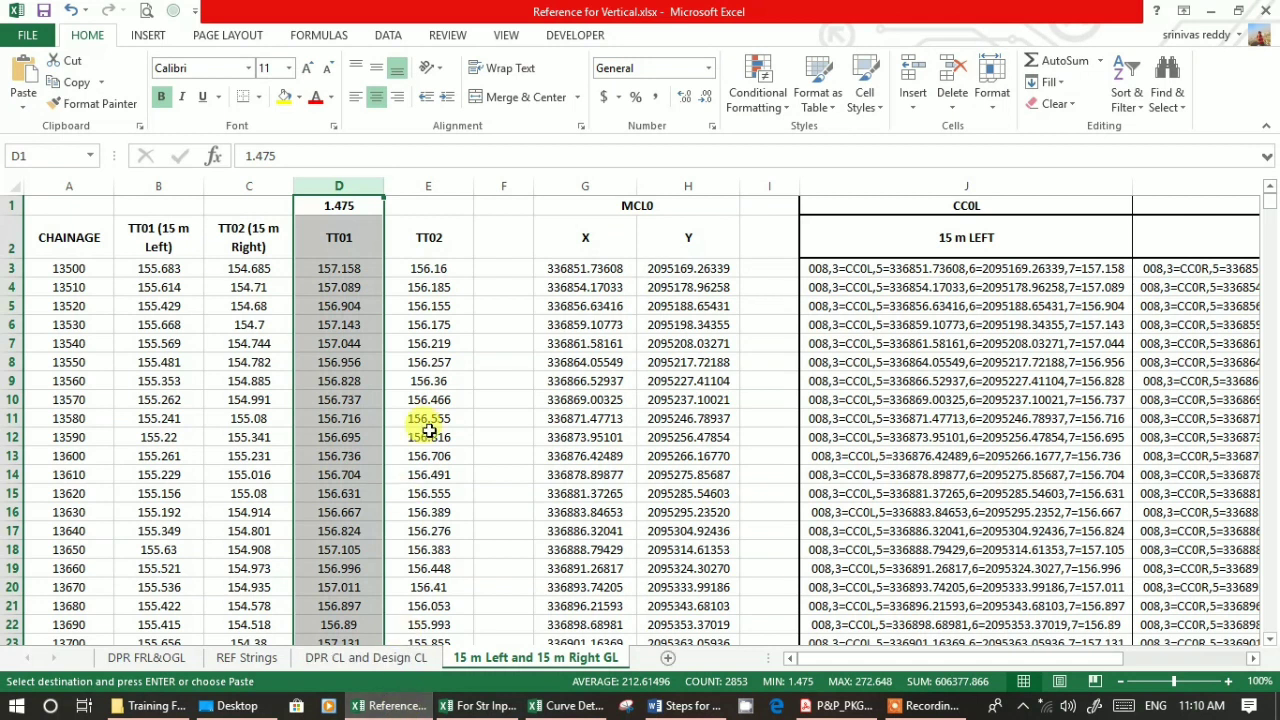
left_click(68, 268)
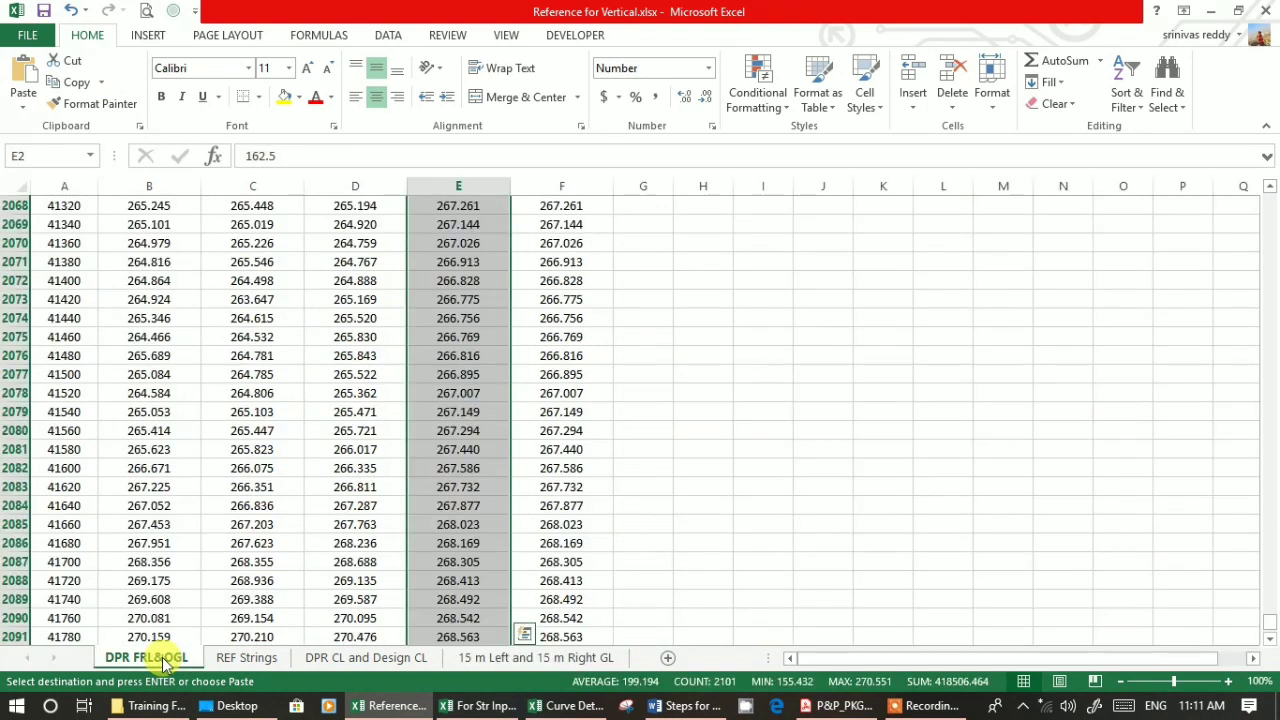
left_click(252, 318)
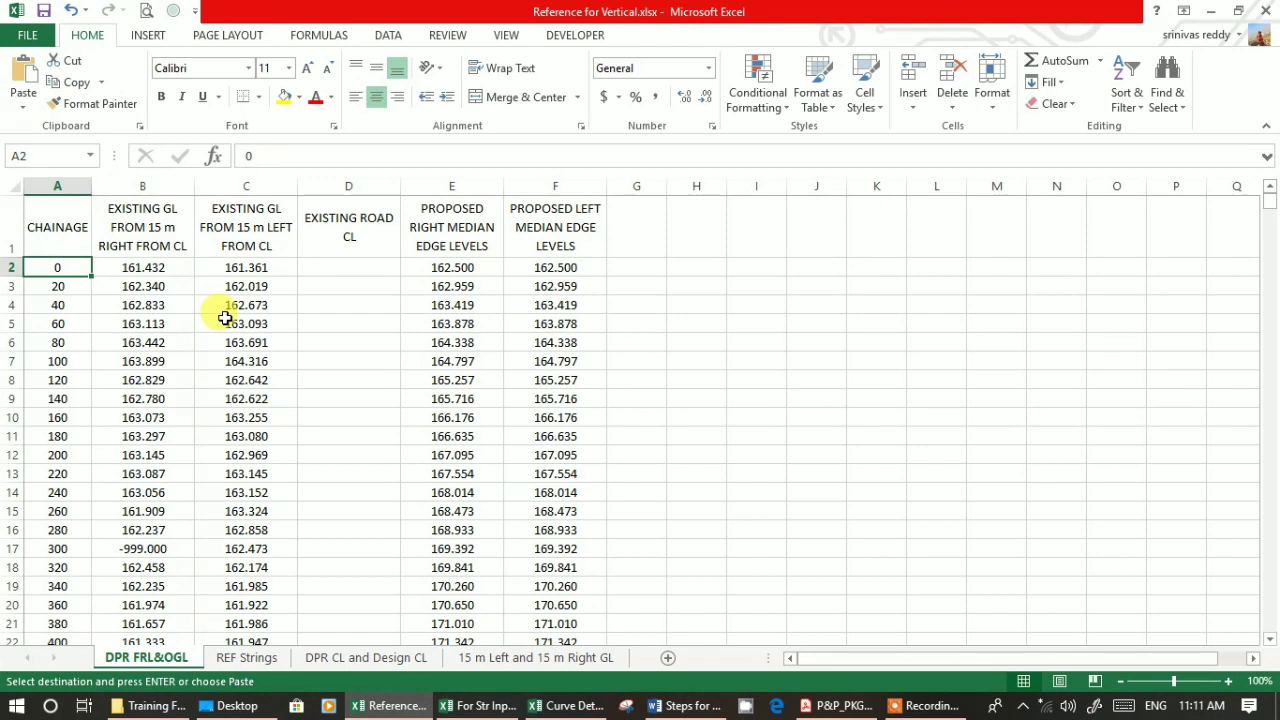
left_click(143, 267)
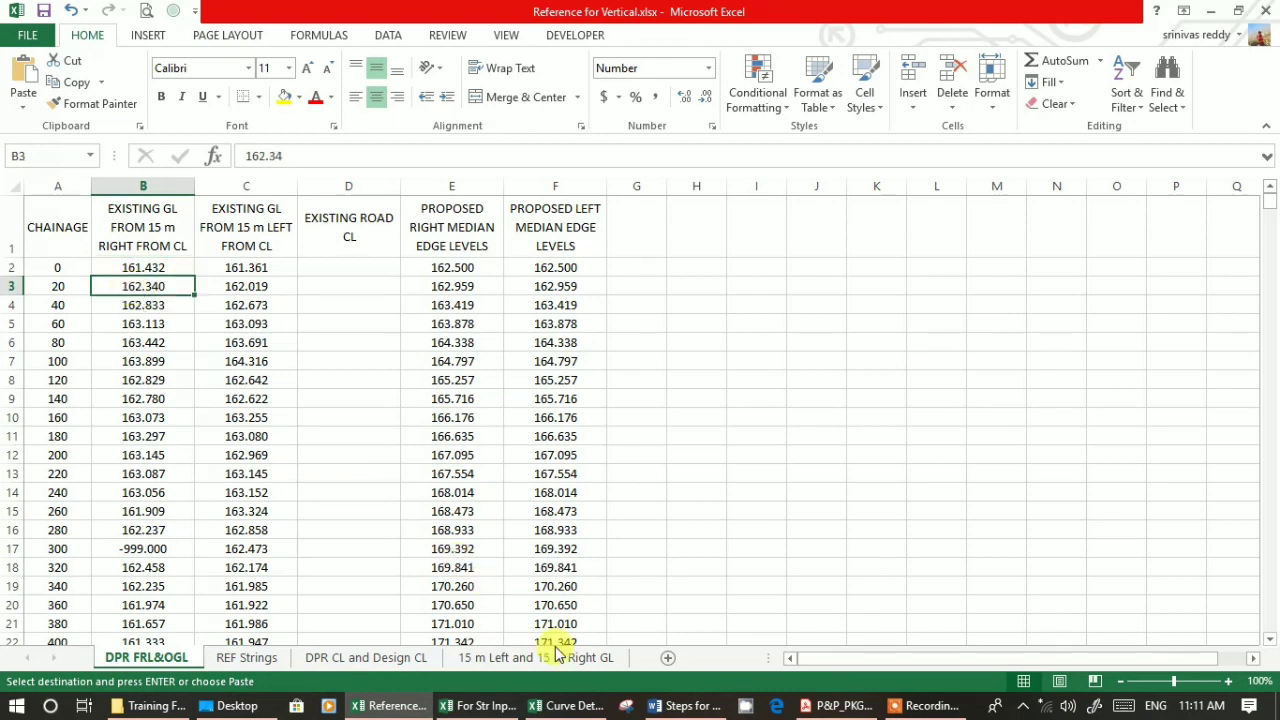
left_click(835, 705)
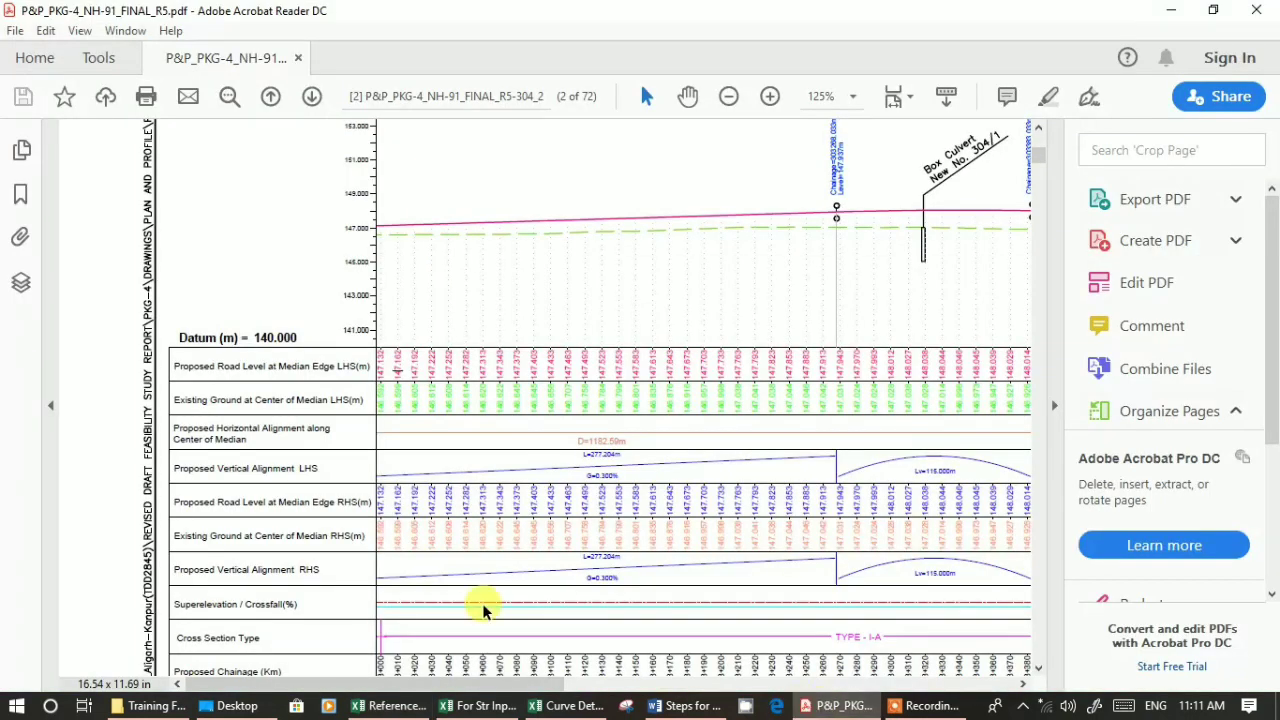
mouse_move(320, 605)
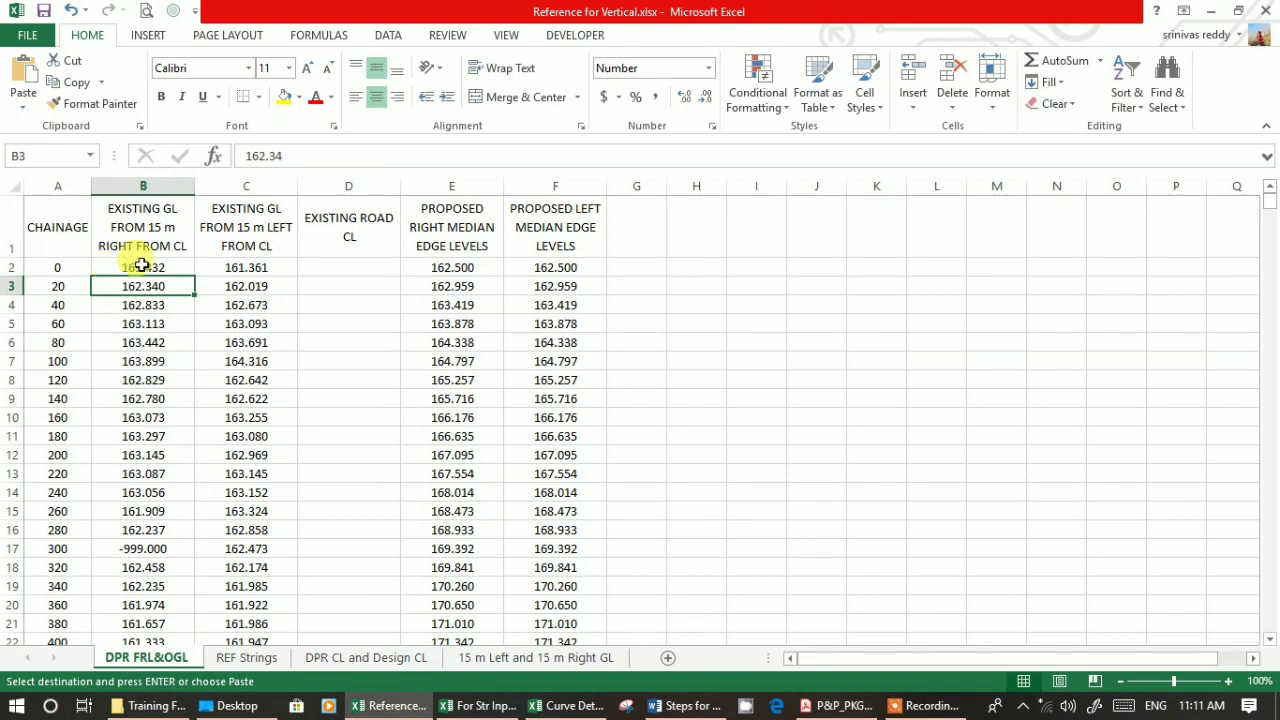
Check chainage 0's 15 m right/left ground levels and proposed median edge levels.
left_click(143, 267)
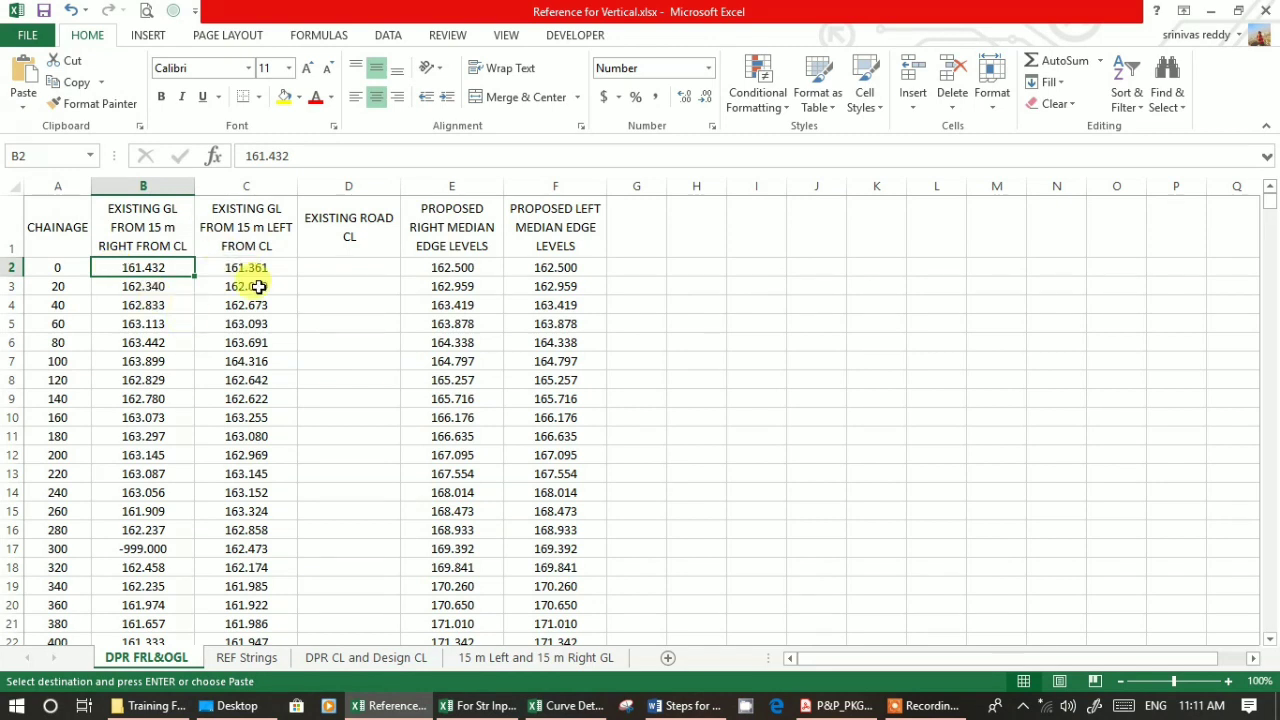
left_click(246, 267)
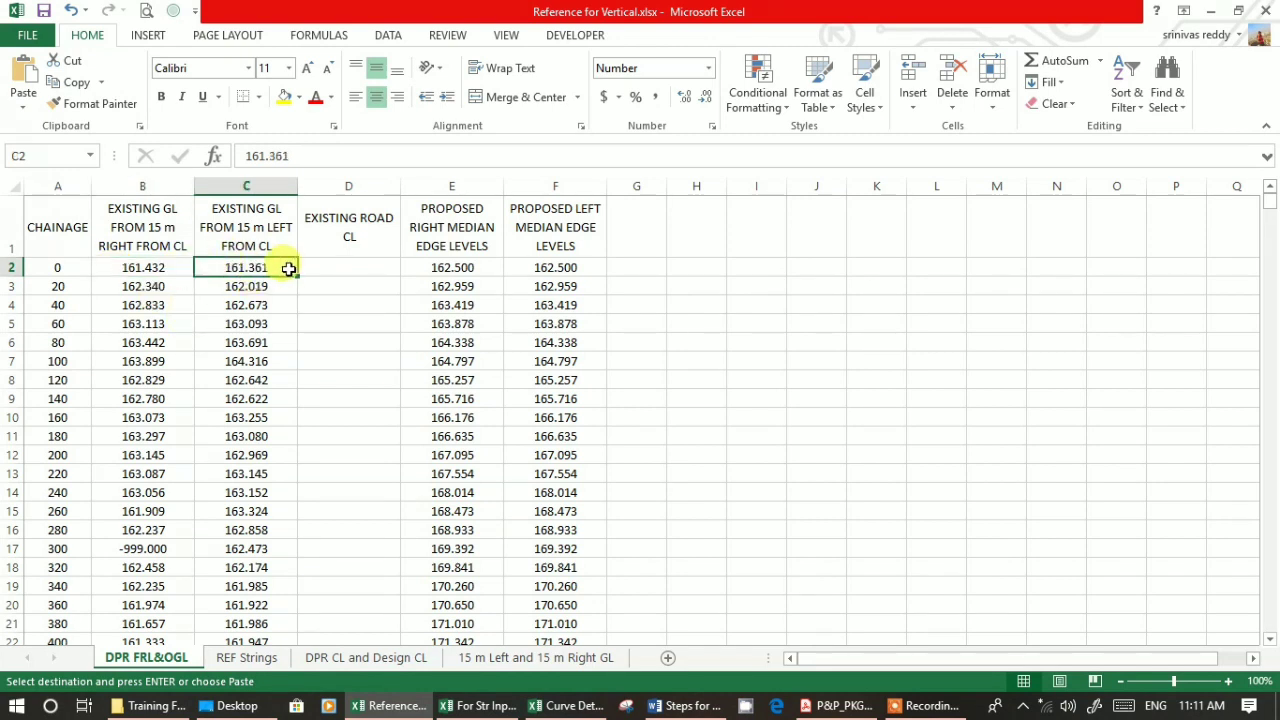
left_click(451, 285)
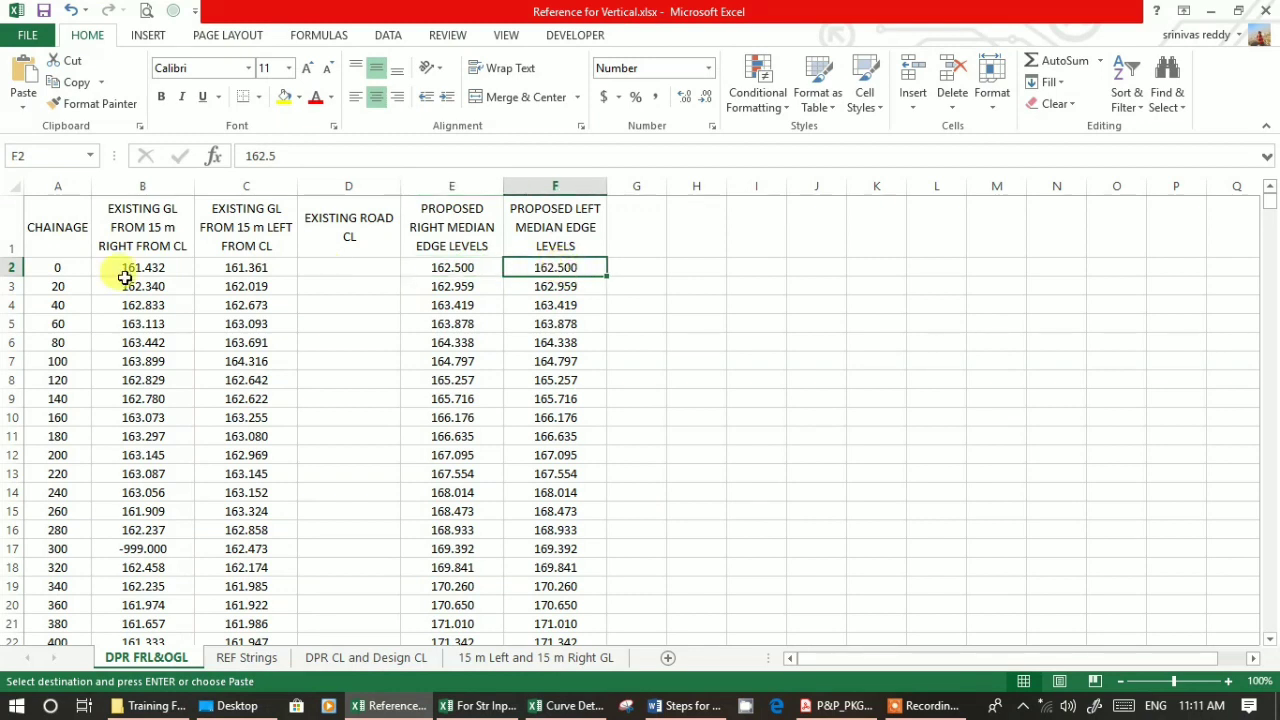
left_click(246, 267)
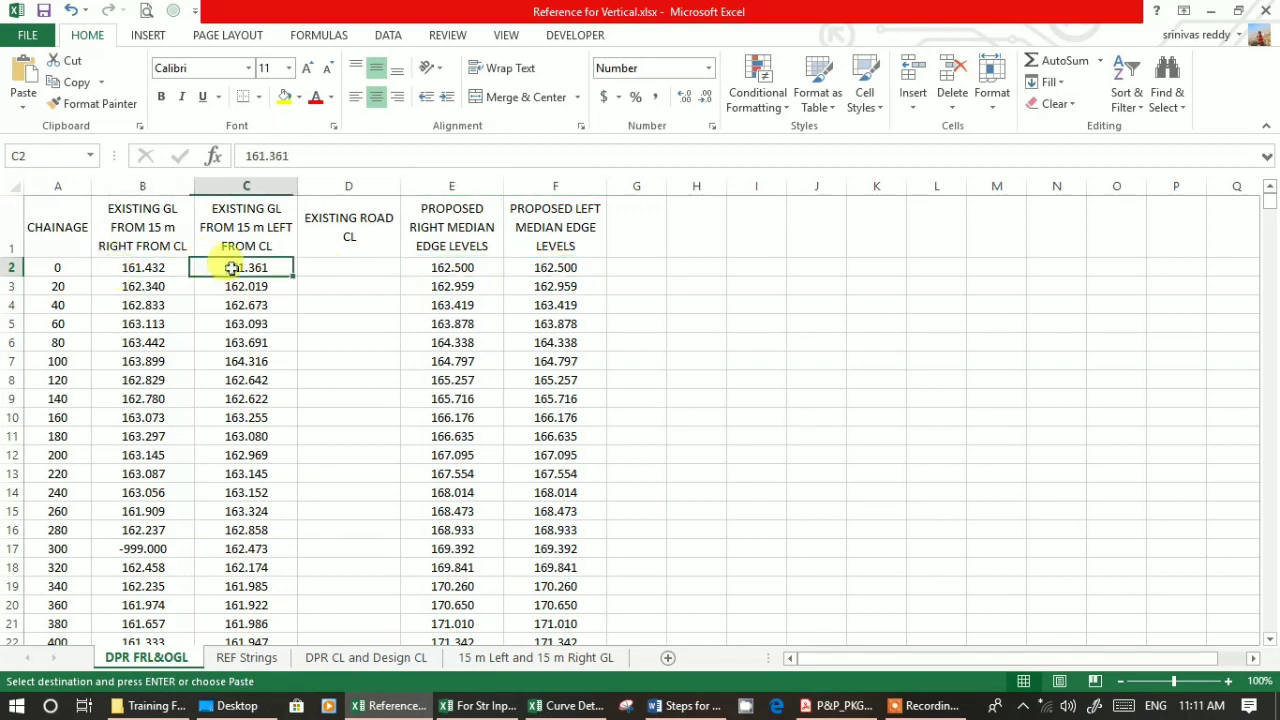
left_click(451, 267)
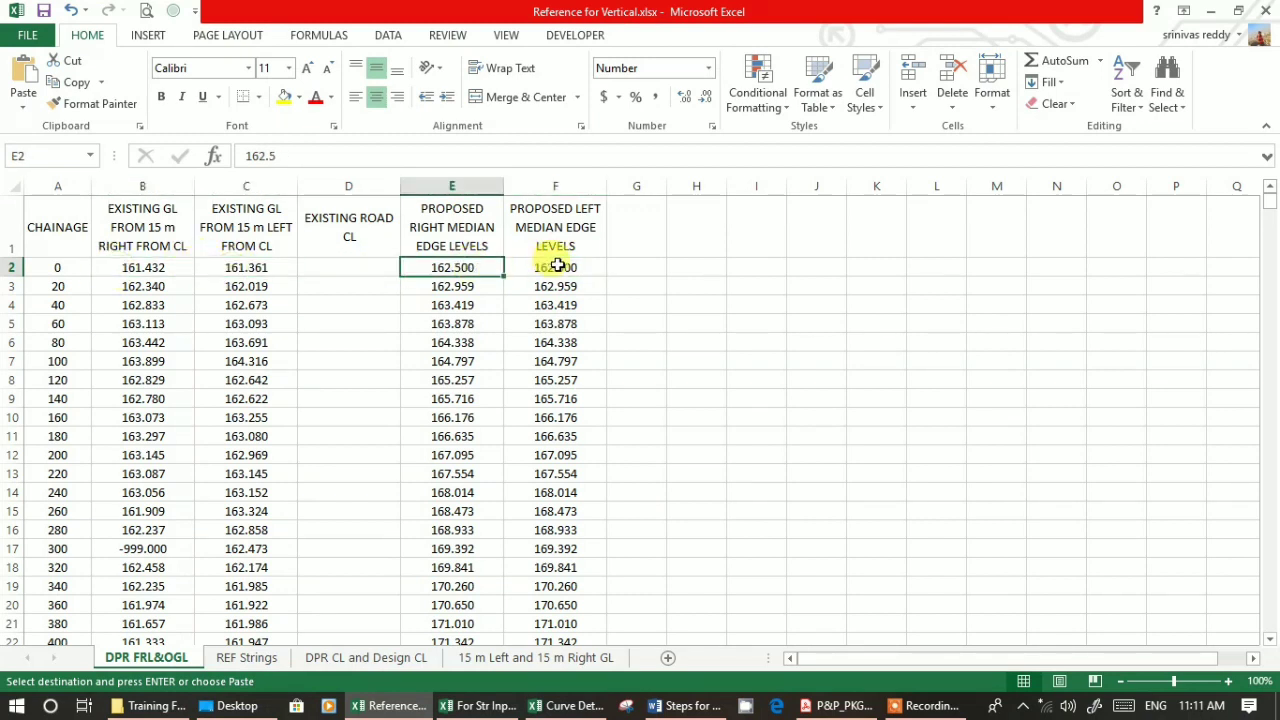
left_click(555, 267)
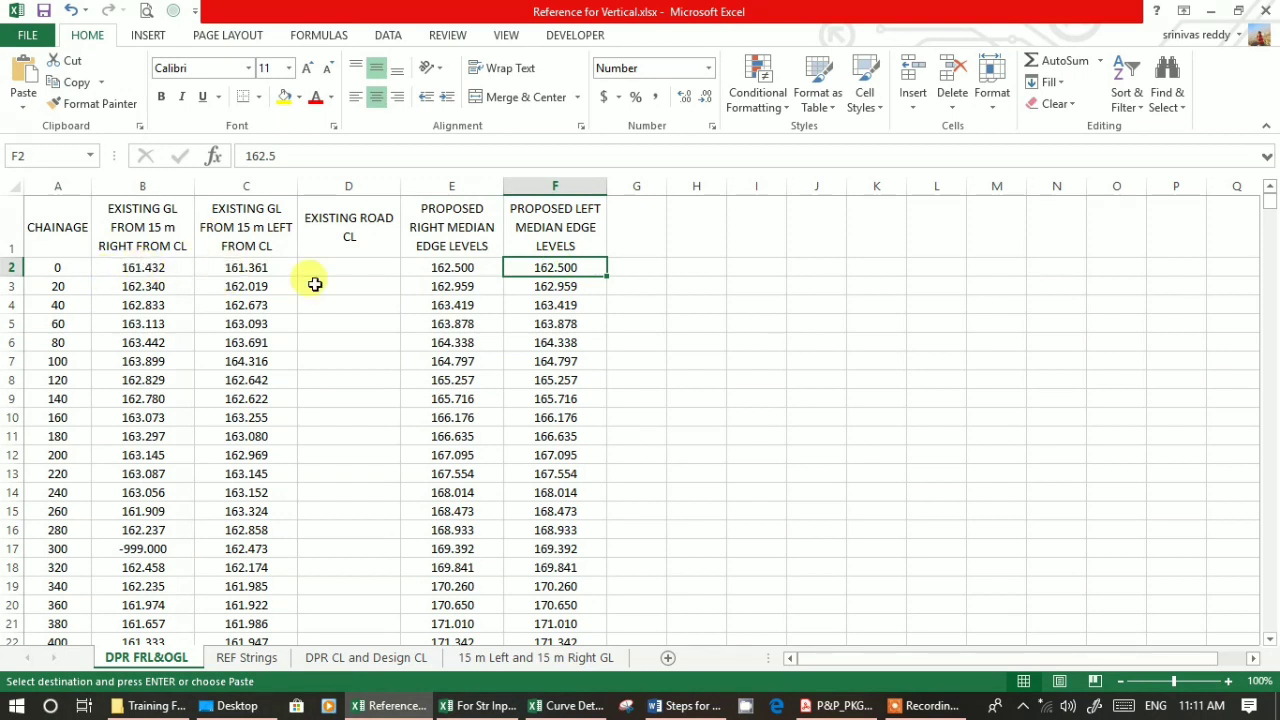
left_click(142, 267)
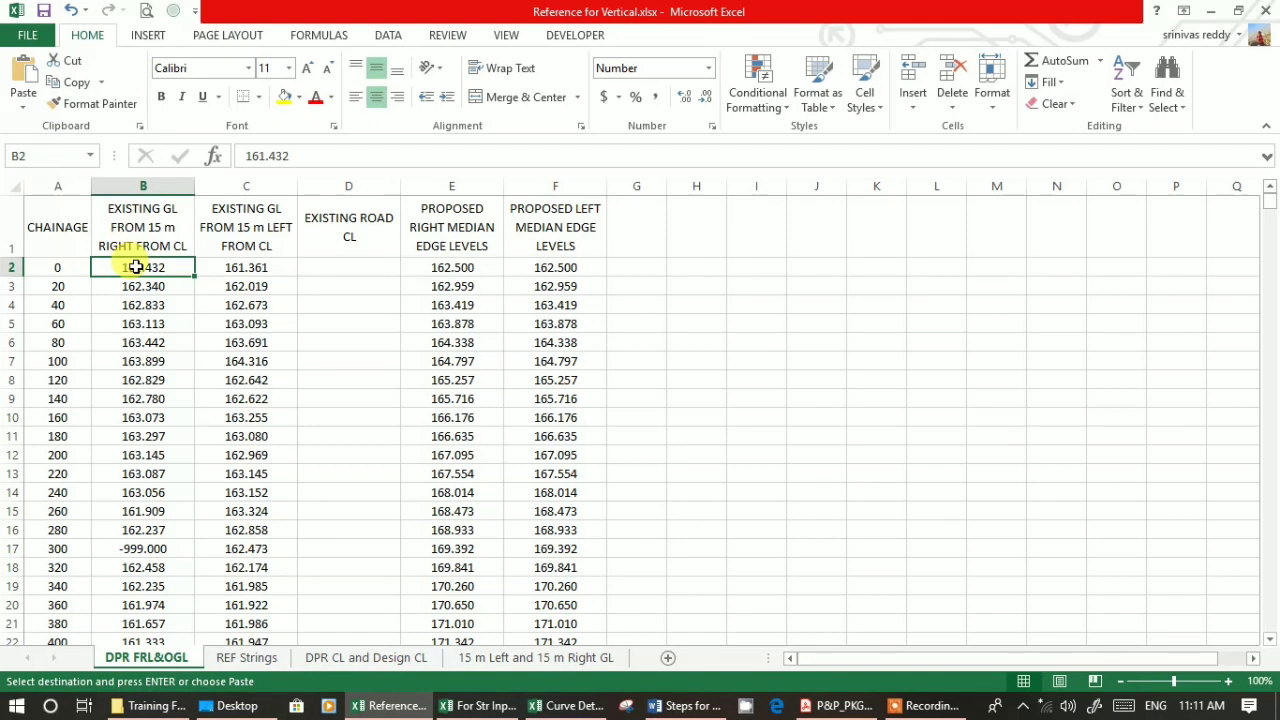
mouse_move(340, 404)
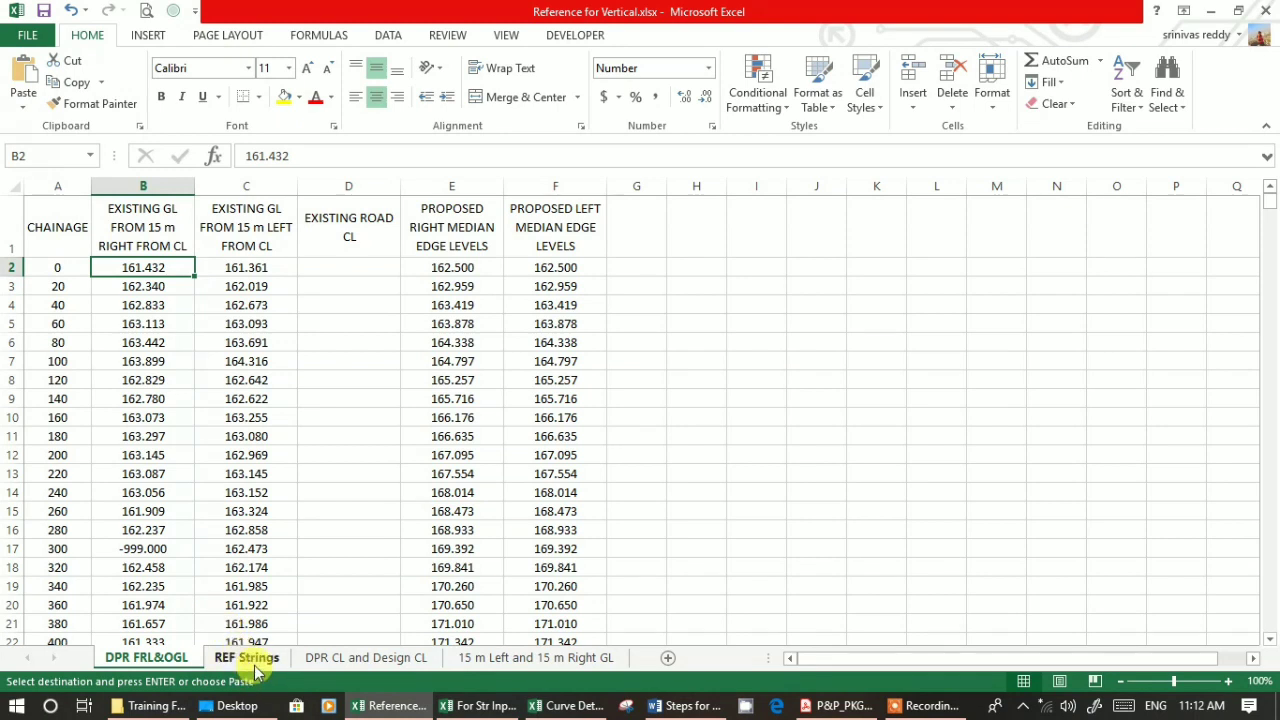
On REF Strings, inspect the first MC00 X, Y and DPR 15 m right ground level.
left_click(246, 657)
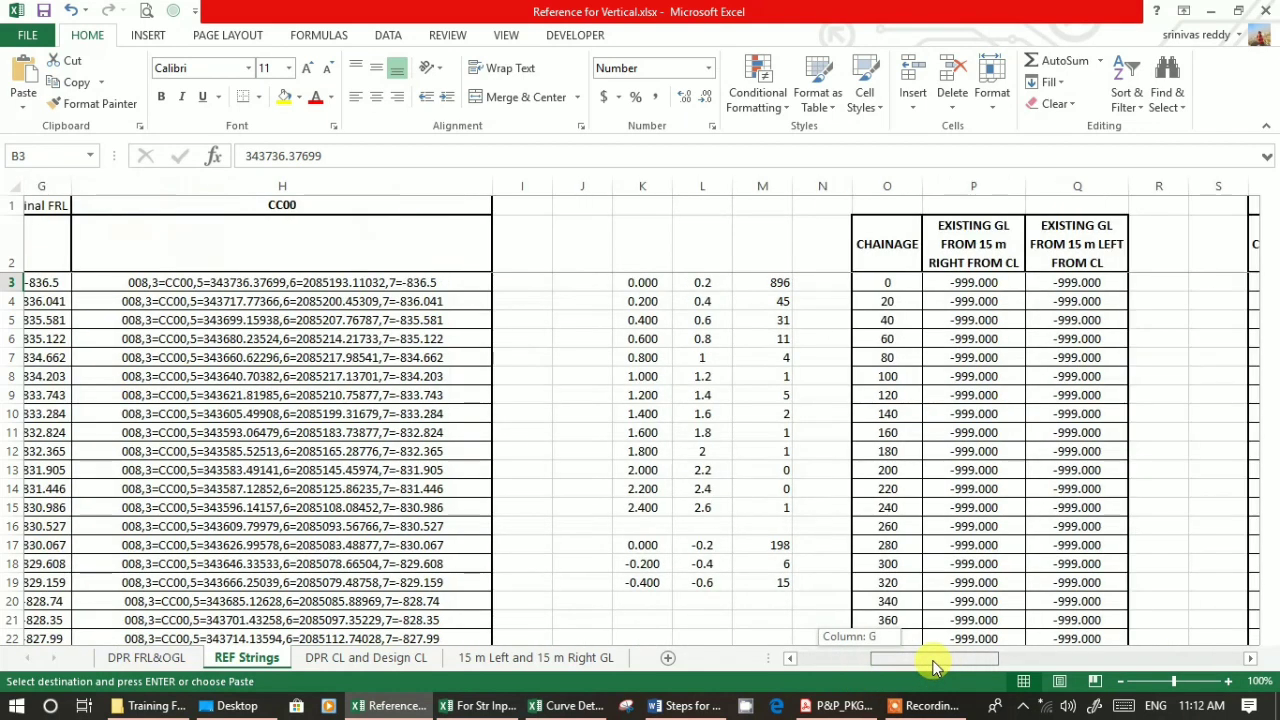
scroll("right", 3)
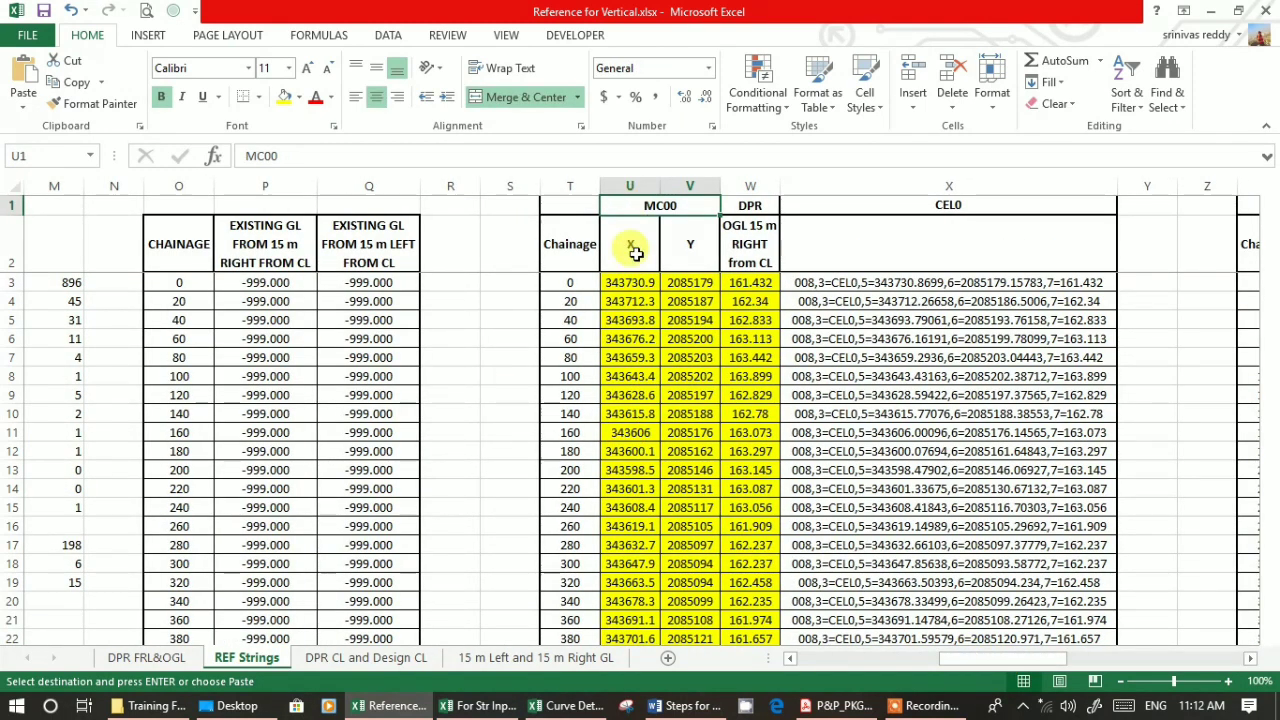
left_click(629, 282)
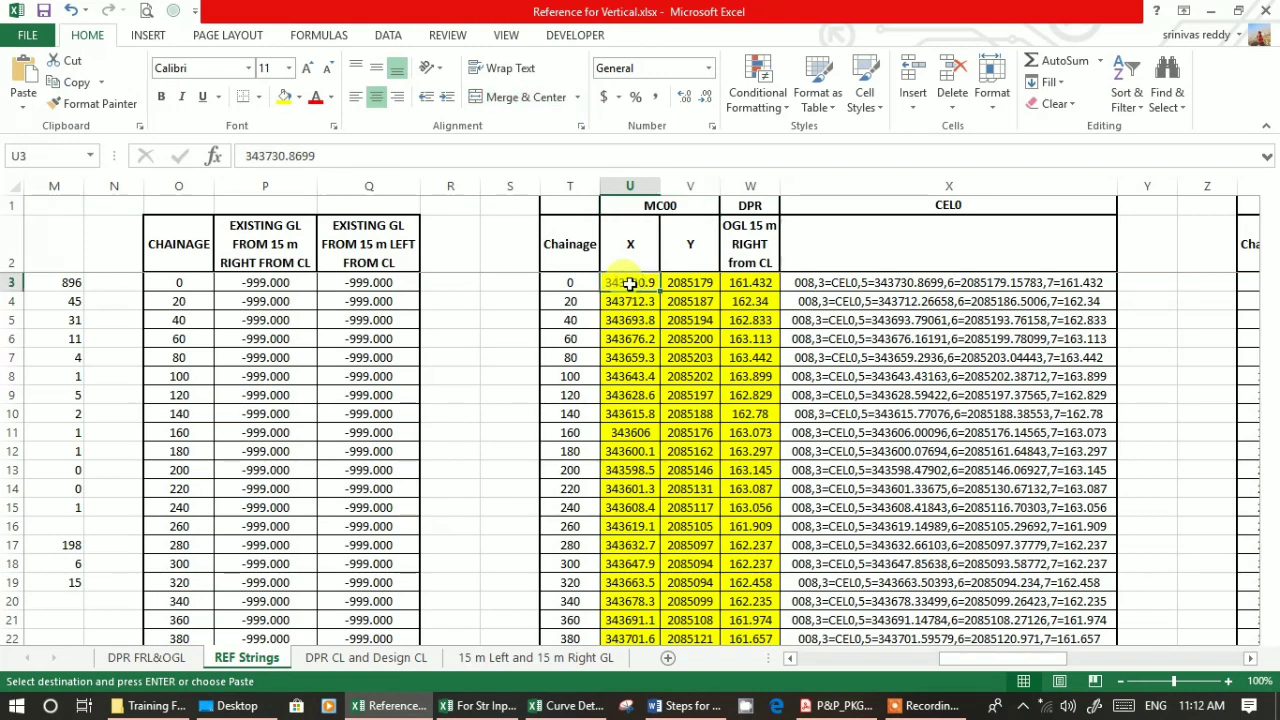
left_click(690, 282)
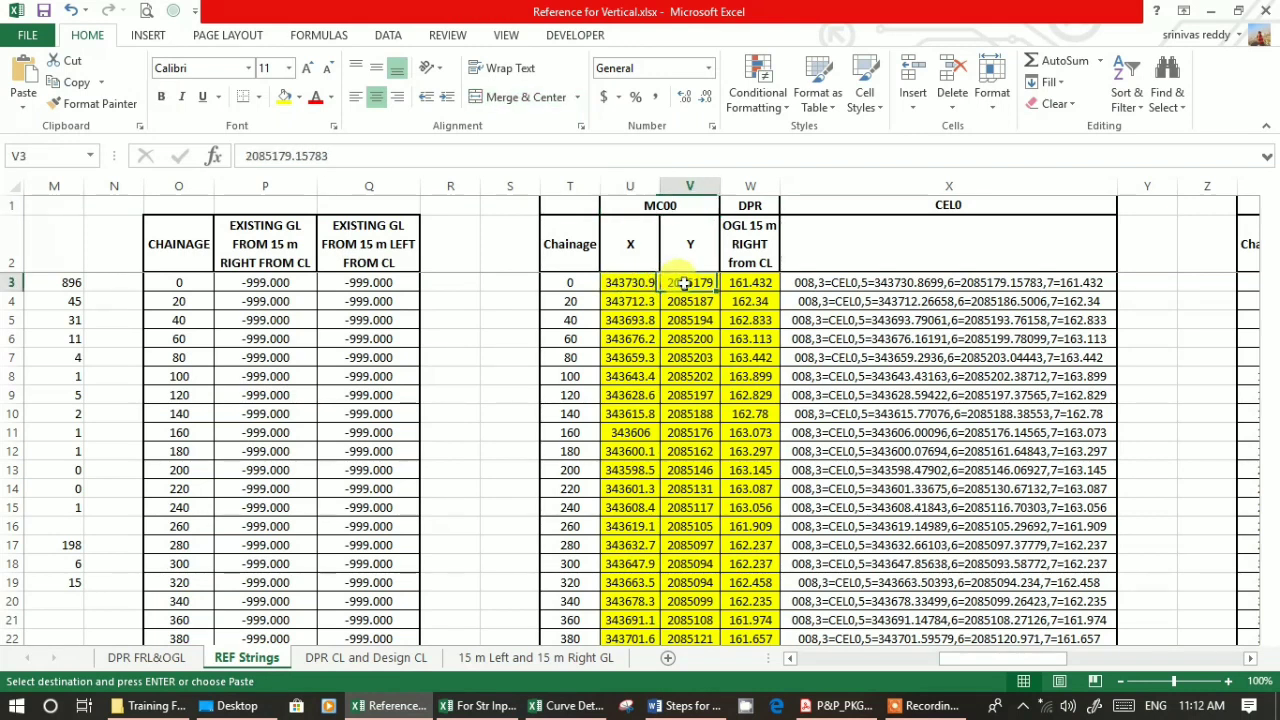
left_click(749, 282)
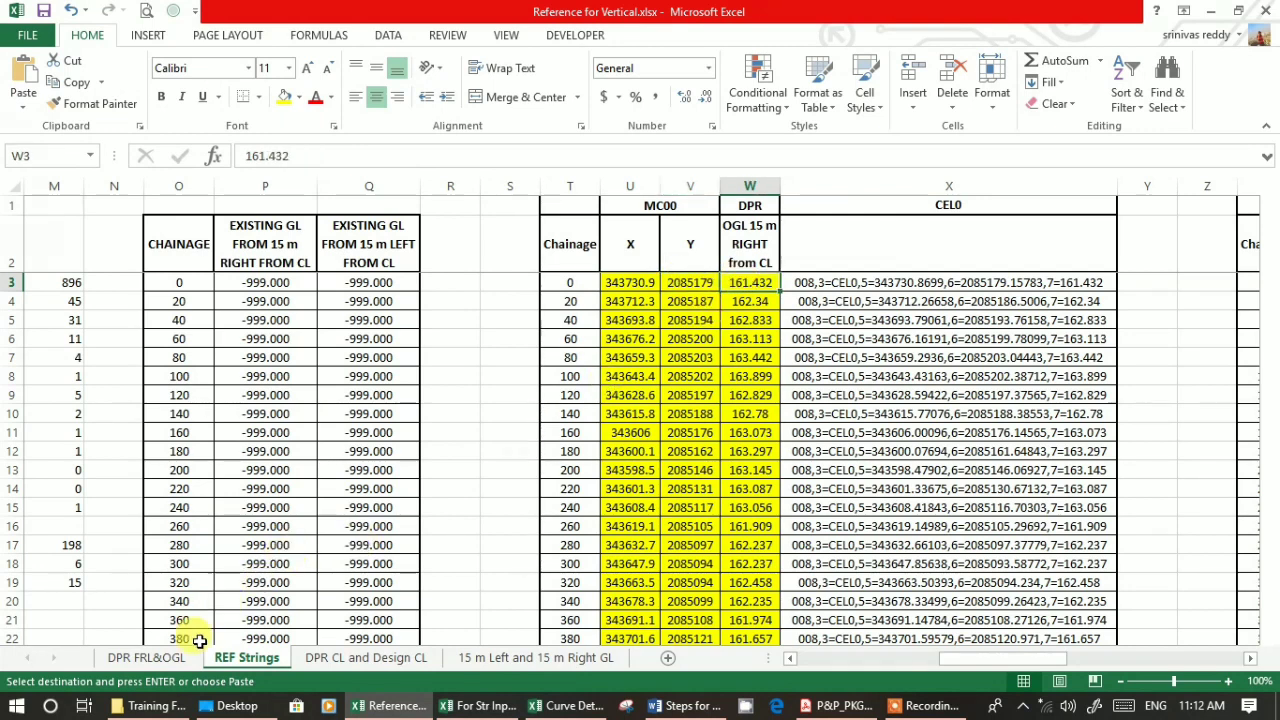
Cross-check DPR FRL&OGL, then select the CEL0 CONCATENATE strings down to chainage 42000.
left_click(130, 657)
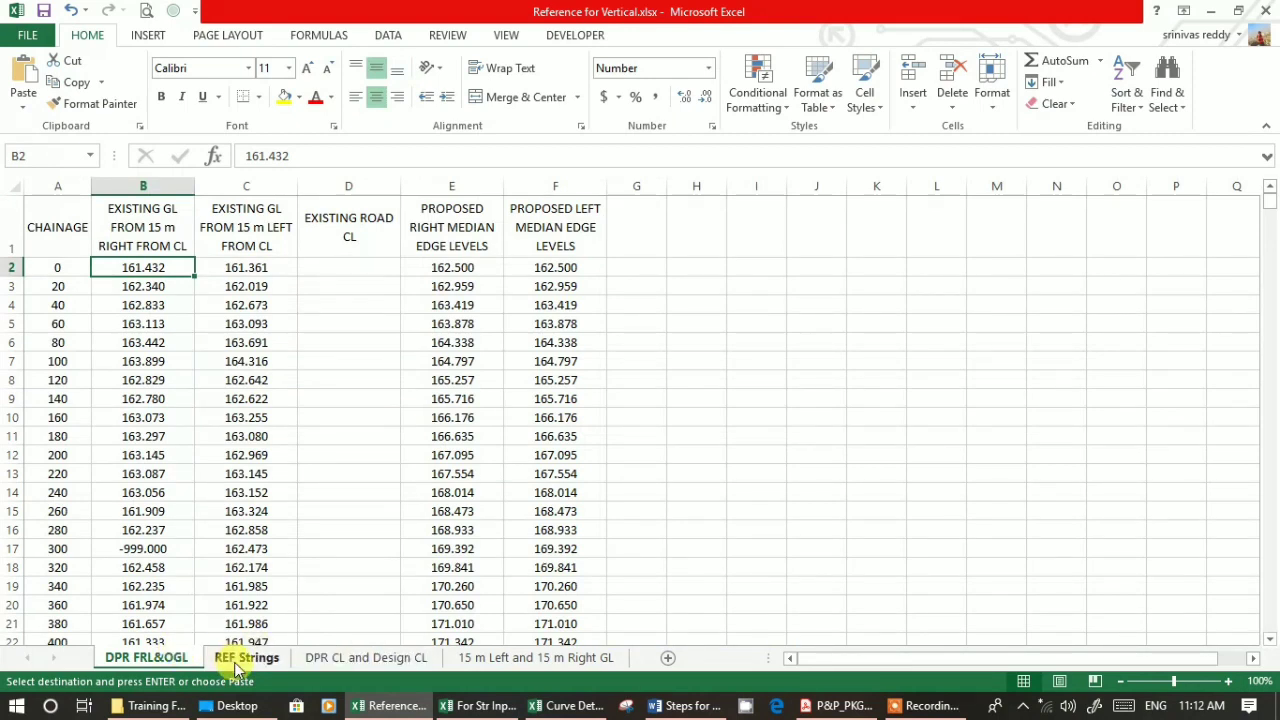
left_click(247, 657)
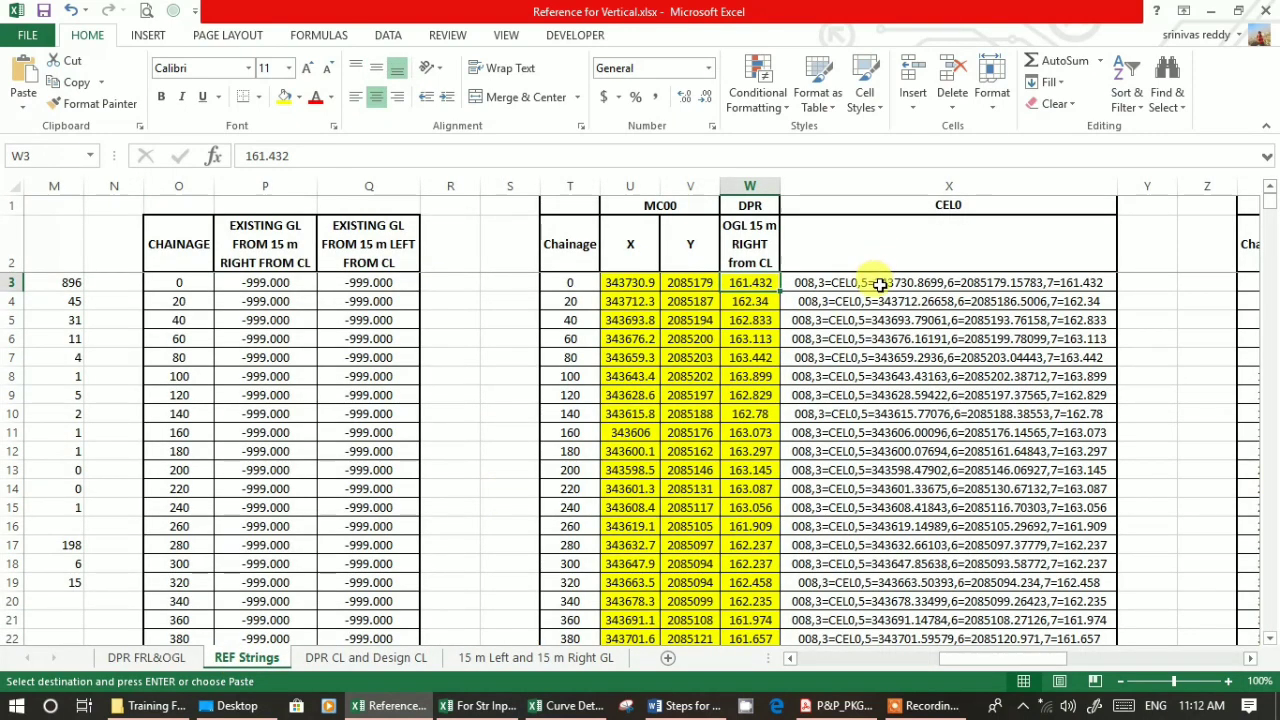
left_click(948, 282)
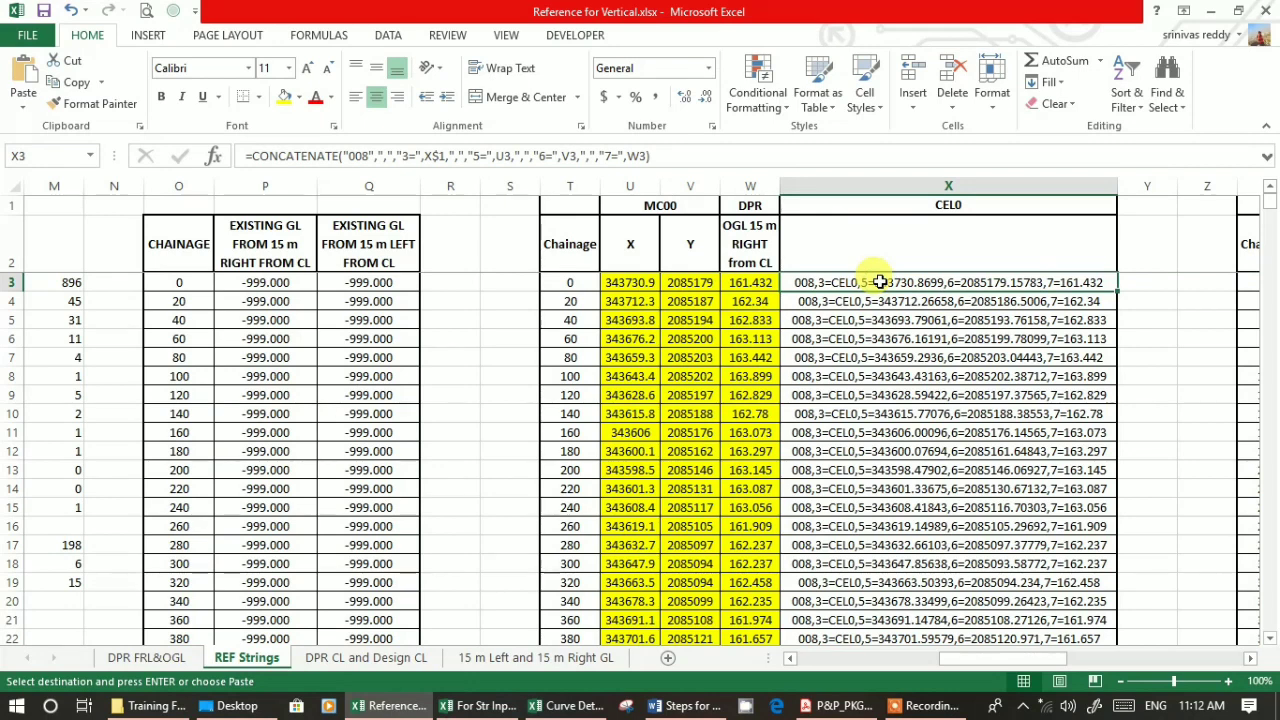
mouse_move(449, 216)
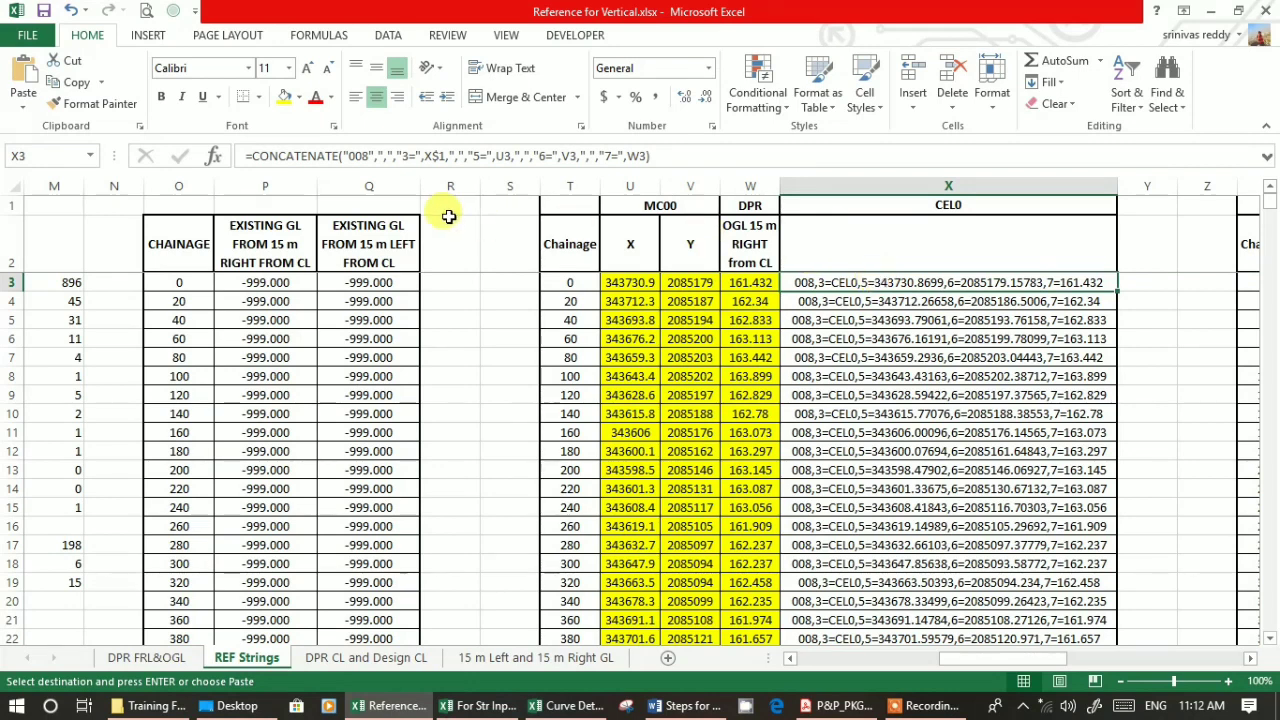
mouse_move(820, 290)
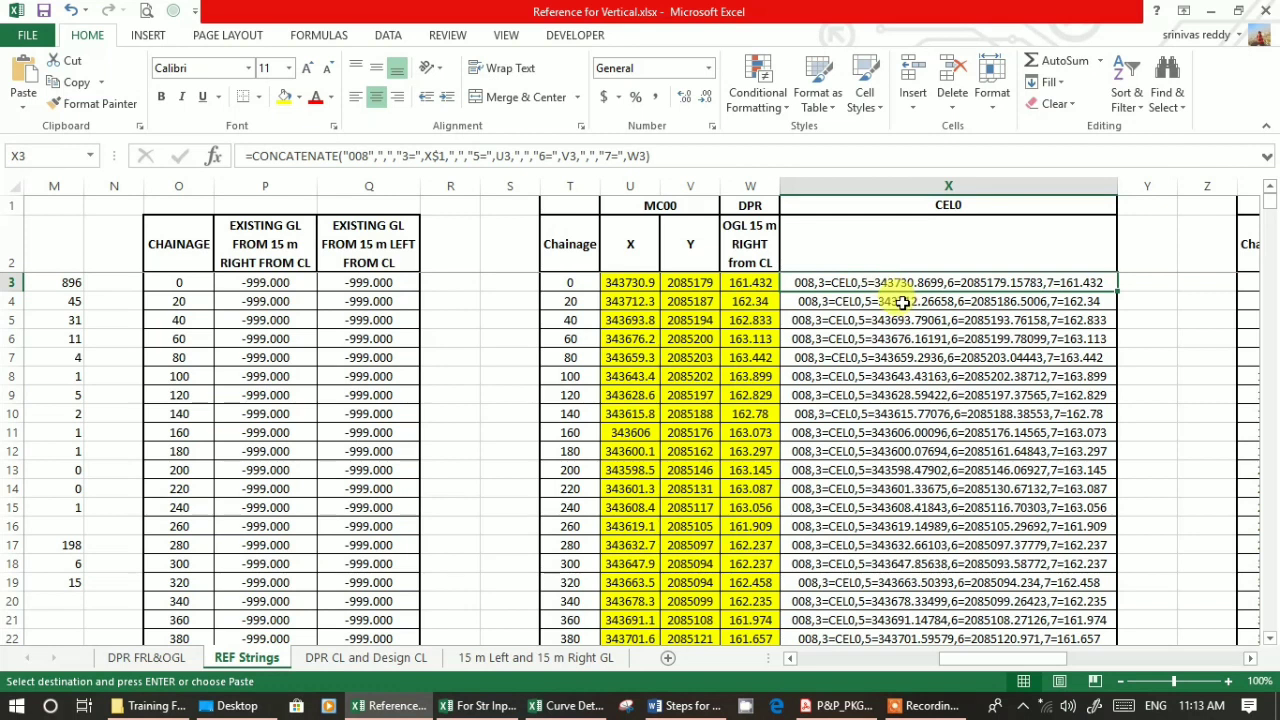
mouse_move(707, 280)
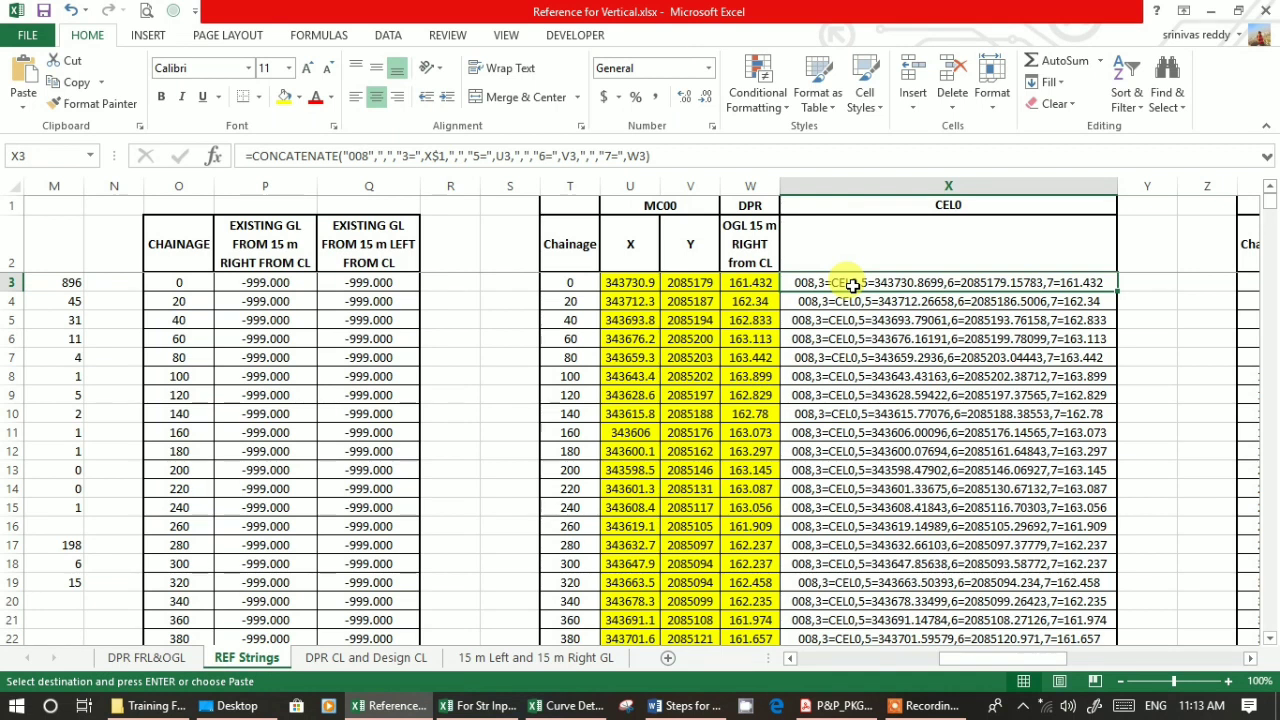
left_click_drag(948, 282, 948, 357)
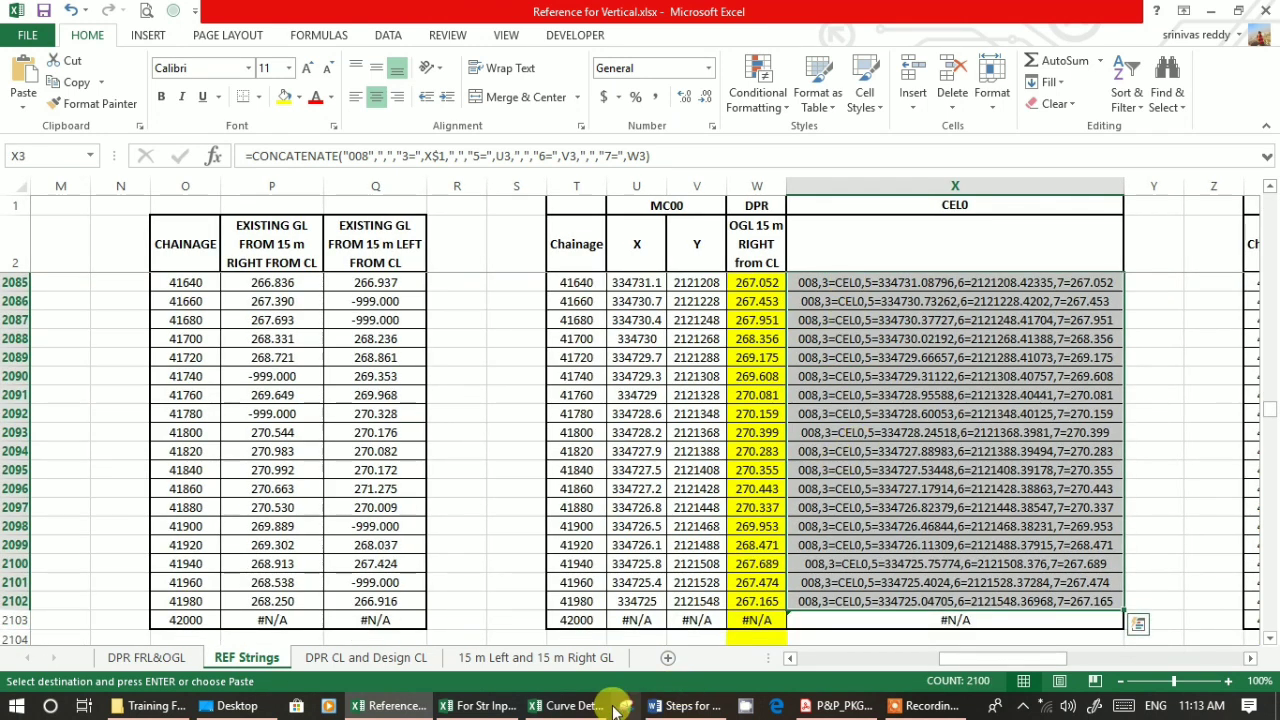
Select and open Relative Difference FRL.inp in the Training Files folder.
left_click(152, 705)
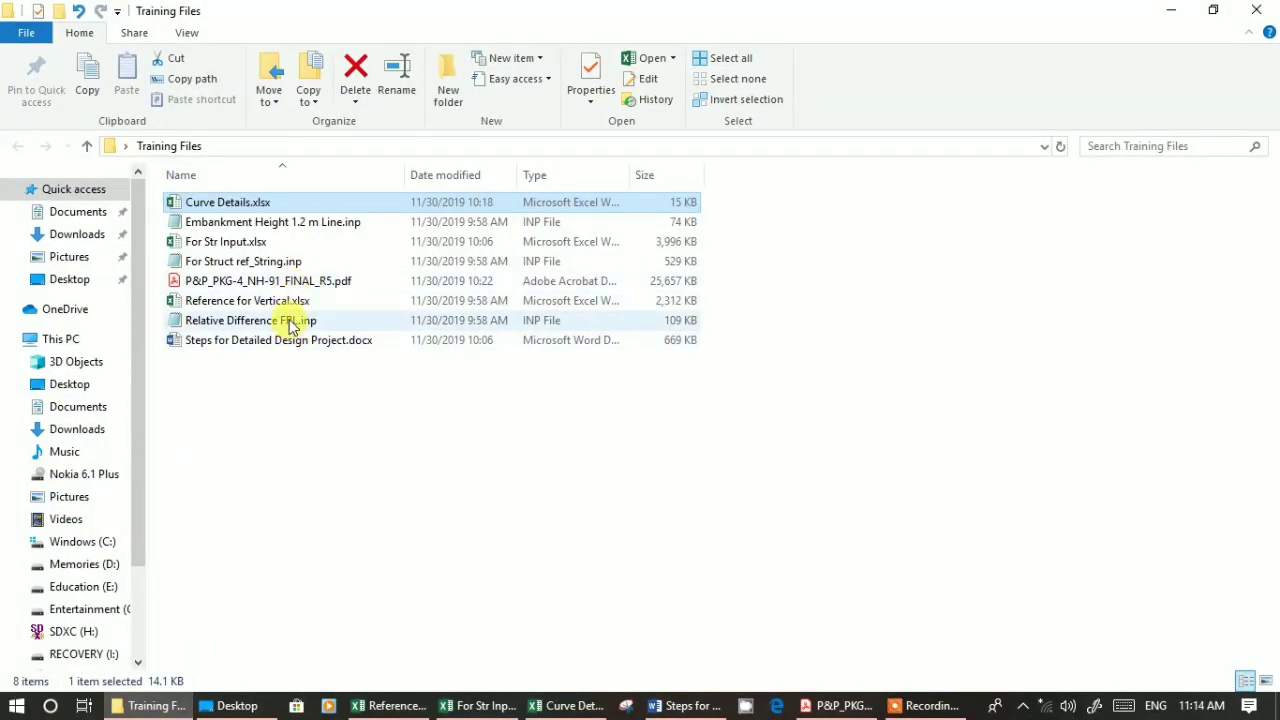
left_click(250, 320)
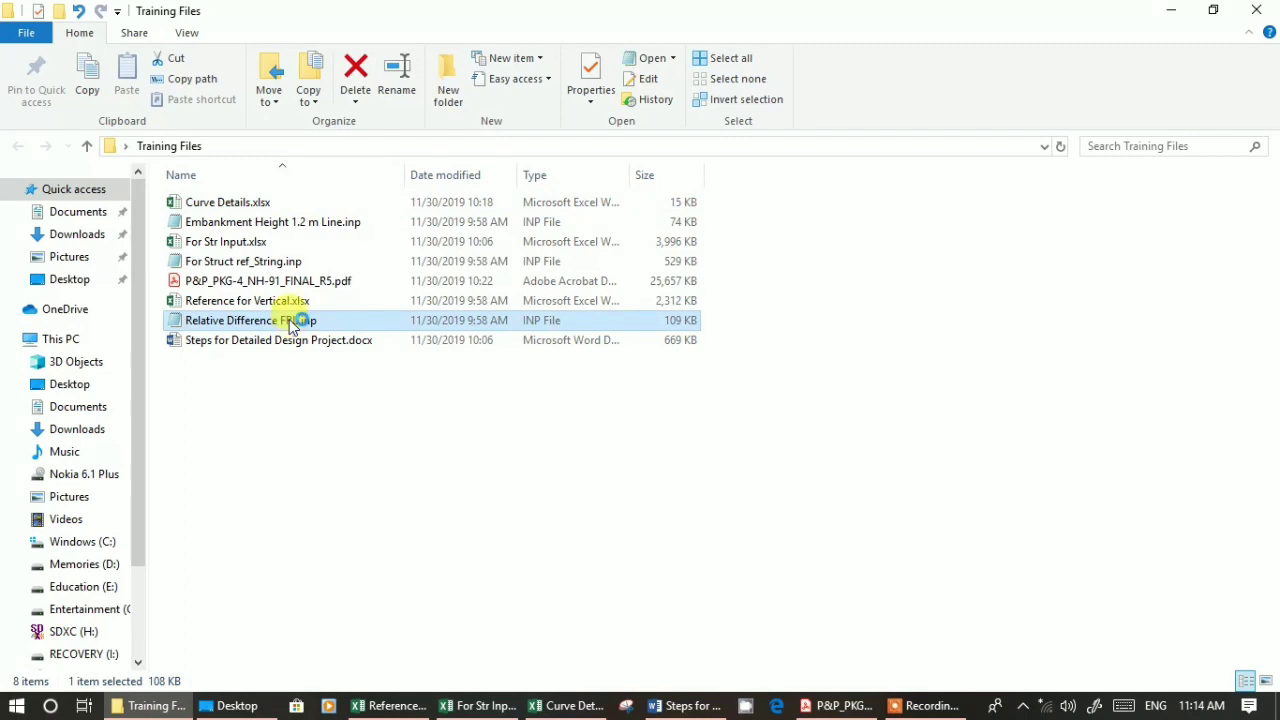
double_click(247, 320)
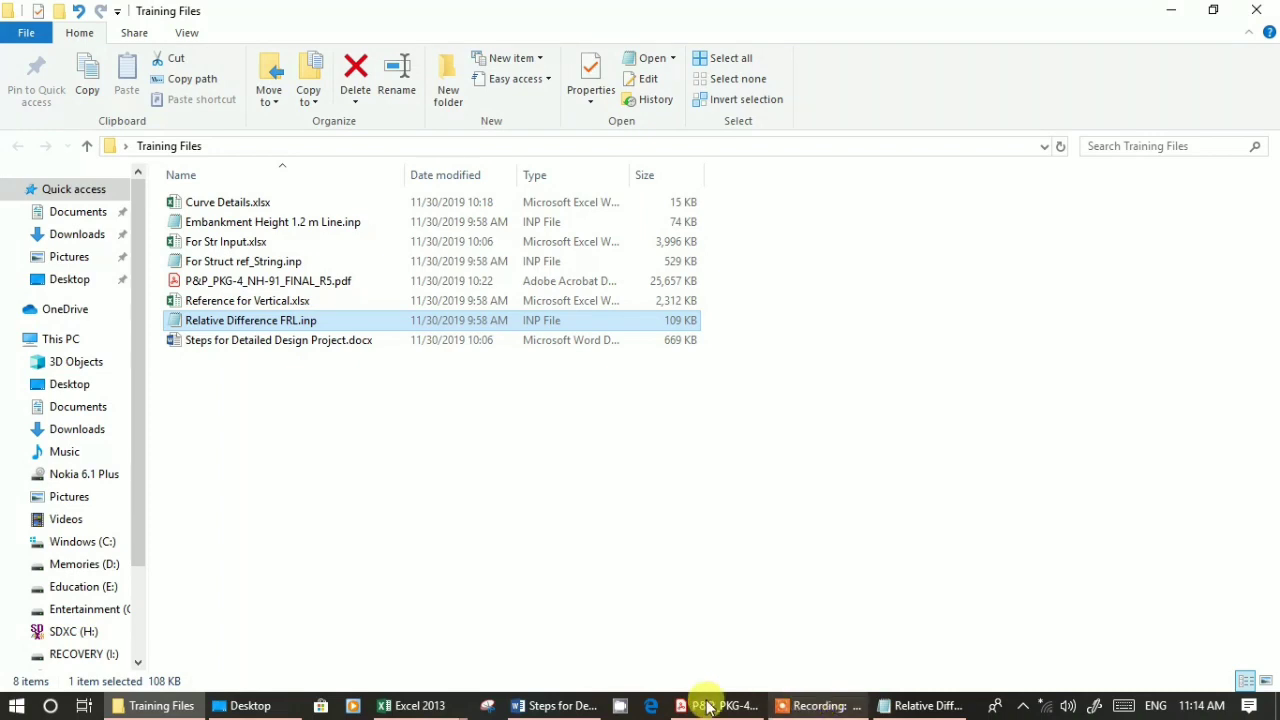
Switch to the Steps for Detailed Design Project.docx window.
left_click(556, 705)
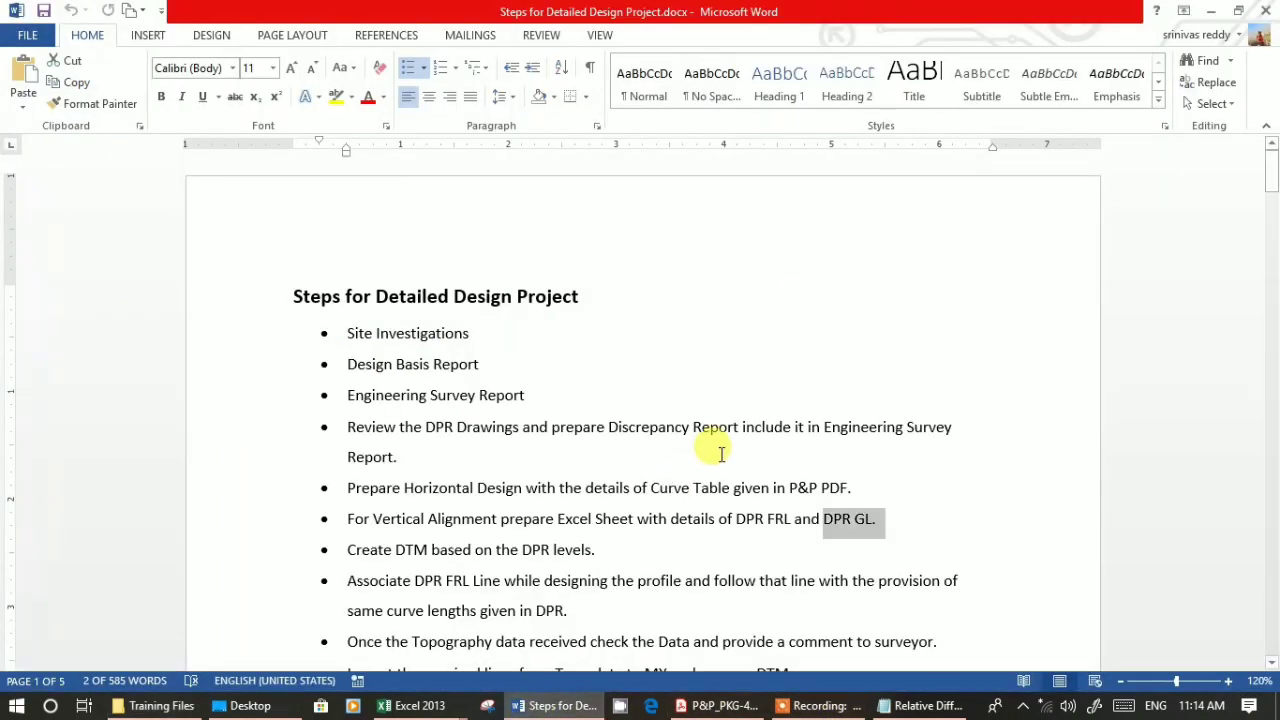
mouse_move(715, 454)
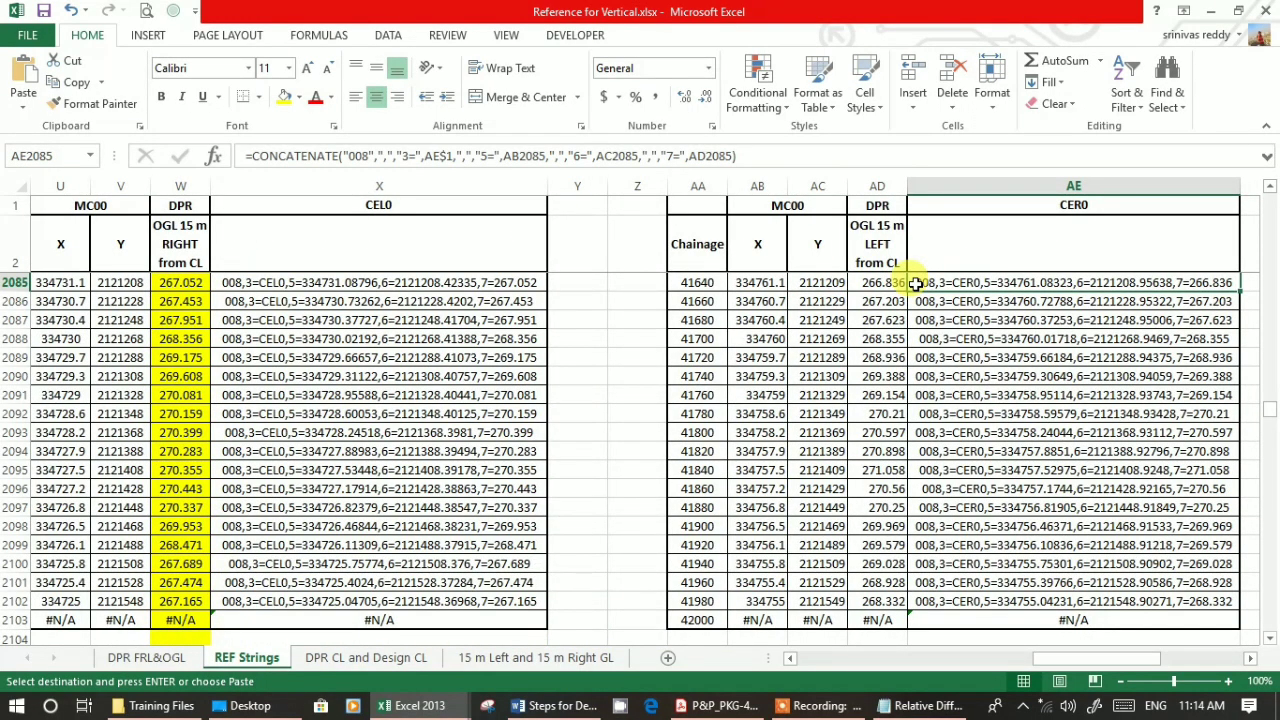
Scroll REF Strings back up to the CC00 strings and DPR FRL VLOOKUP column.
scroll("up", 3)
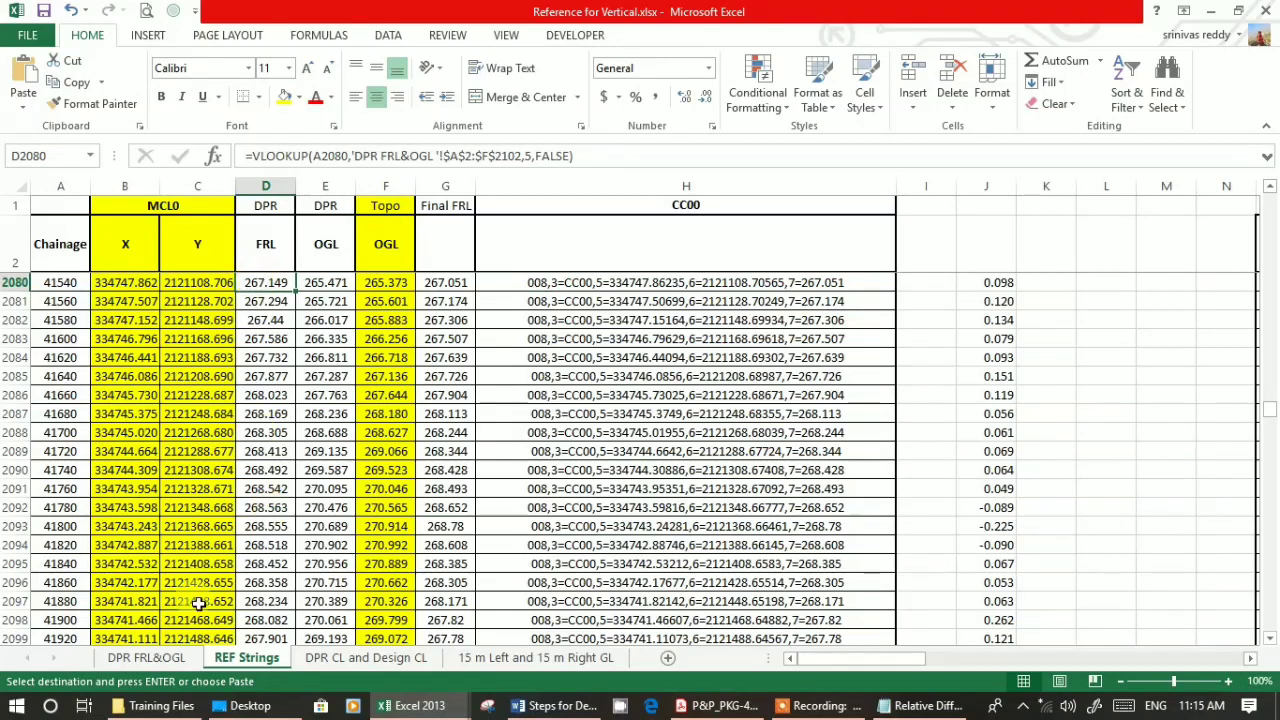
Select the CC00 CONCATENATE cells H2080–H2102, chainage 41540 to 42000.
left_click(146, 657)
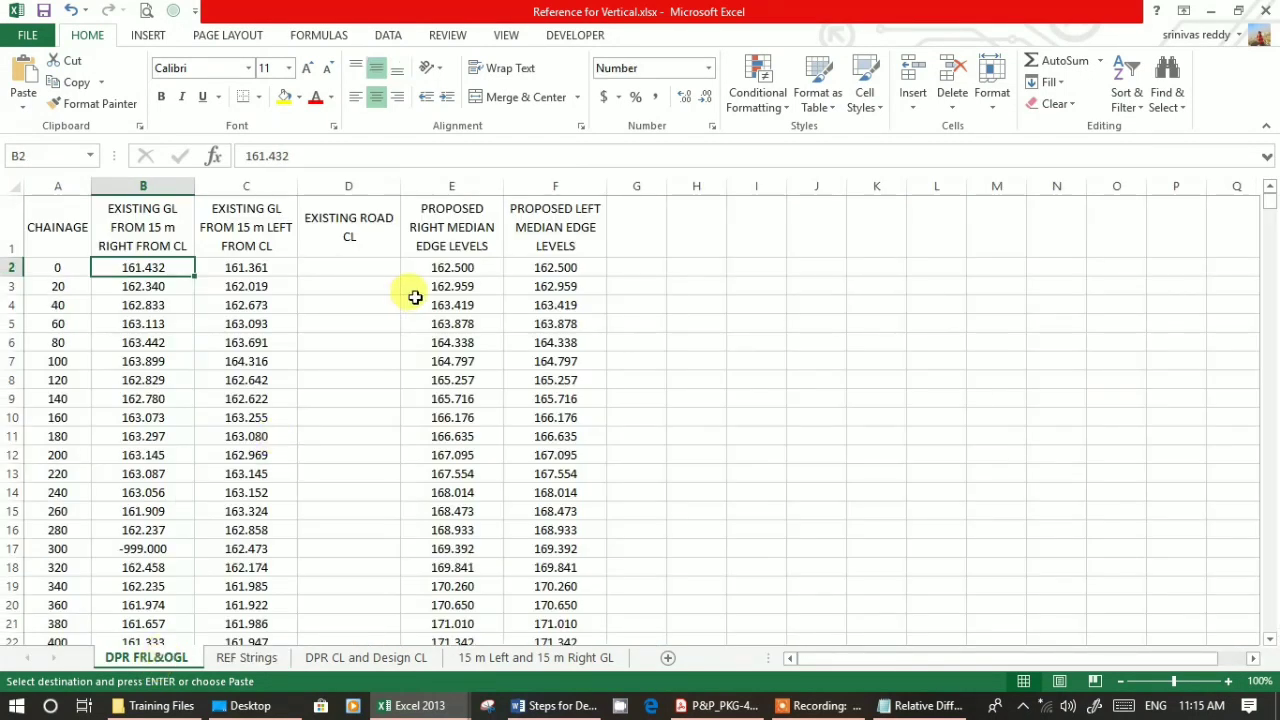
left_click(451, 267)
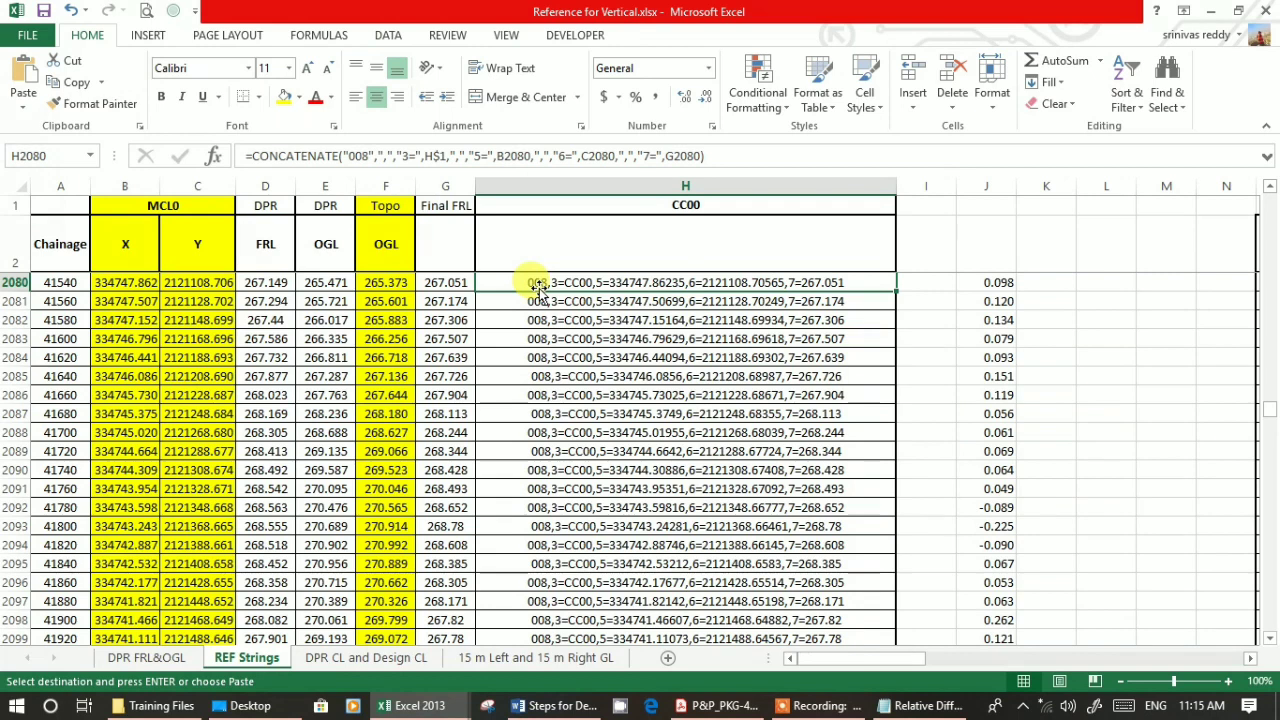
left_click_drag(685, 282, 685, 338)
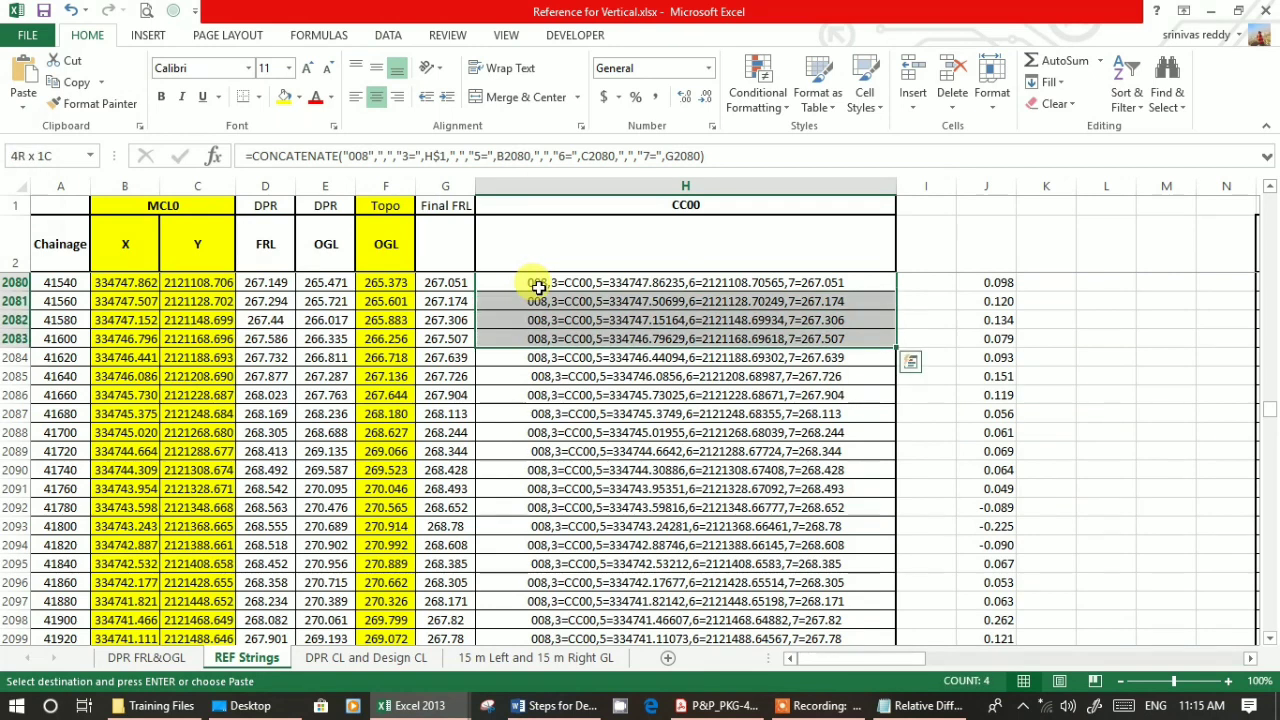
scroll("down", 3)
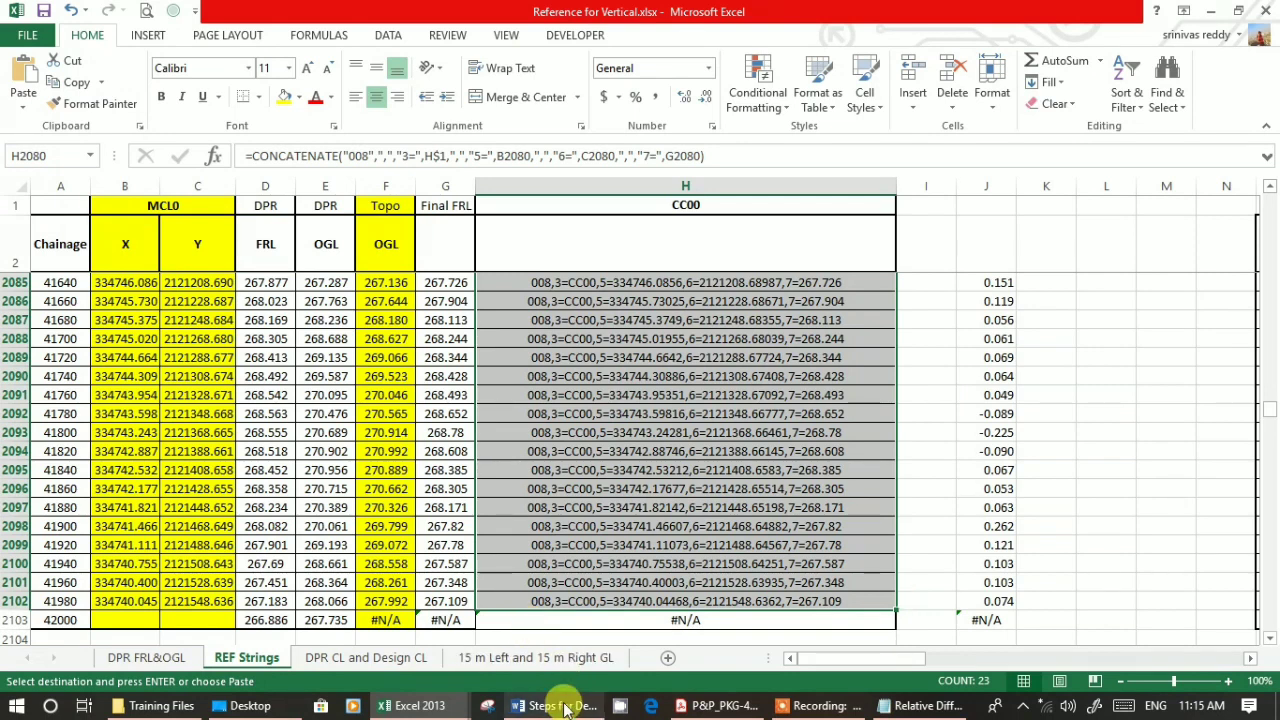
Review the bulleted design steps in Word, then return to the NH-91 profile PDF.
left_click(553, 705)
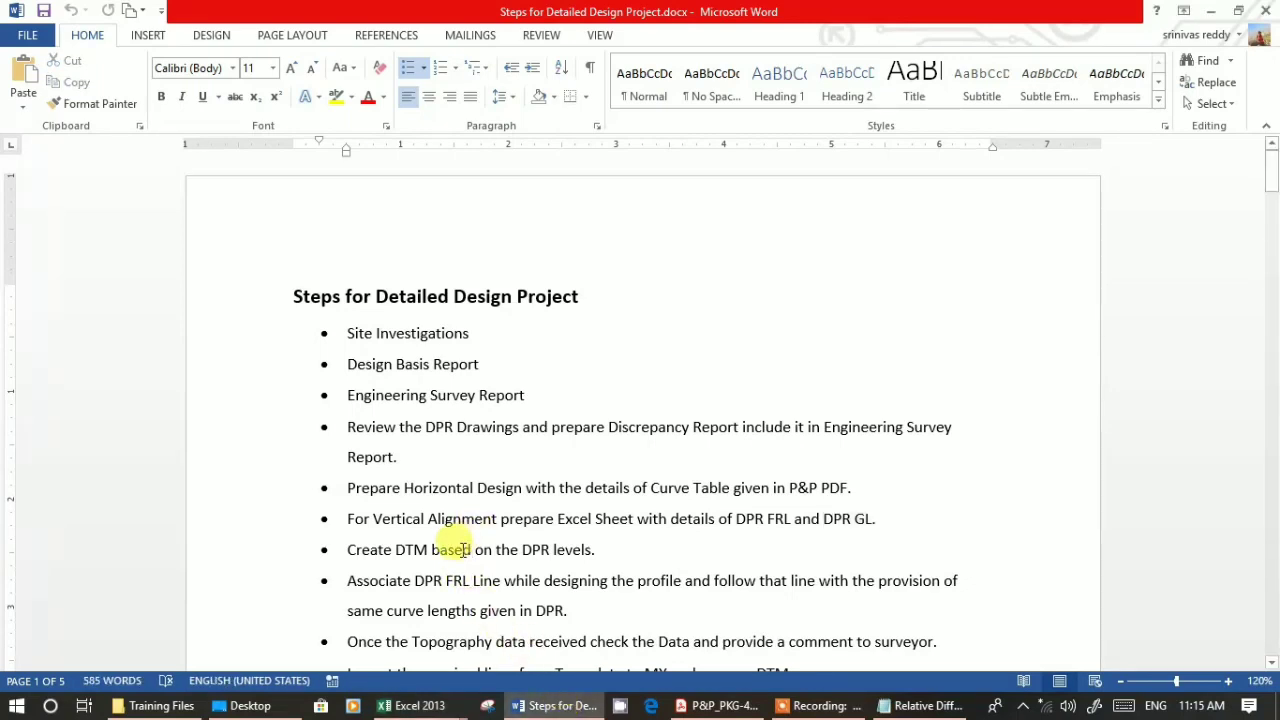
double_click(407, 549)
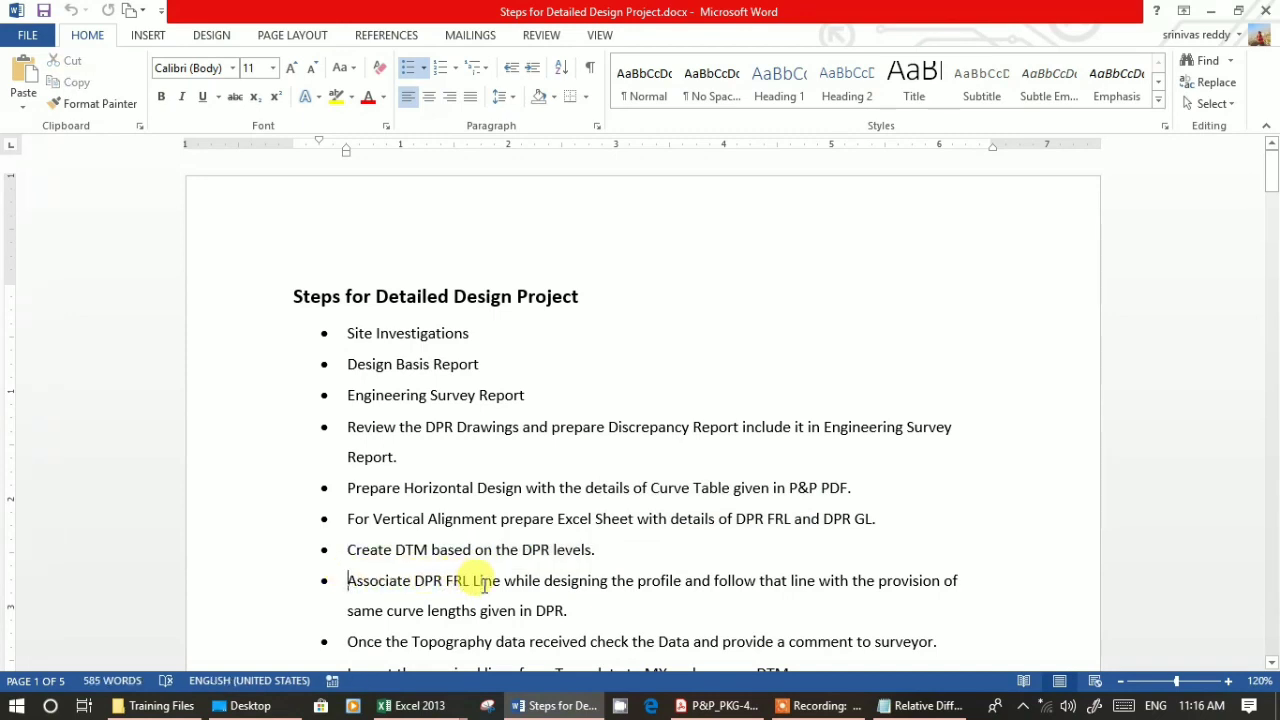
mouse_move(700, 580)
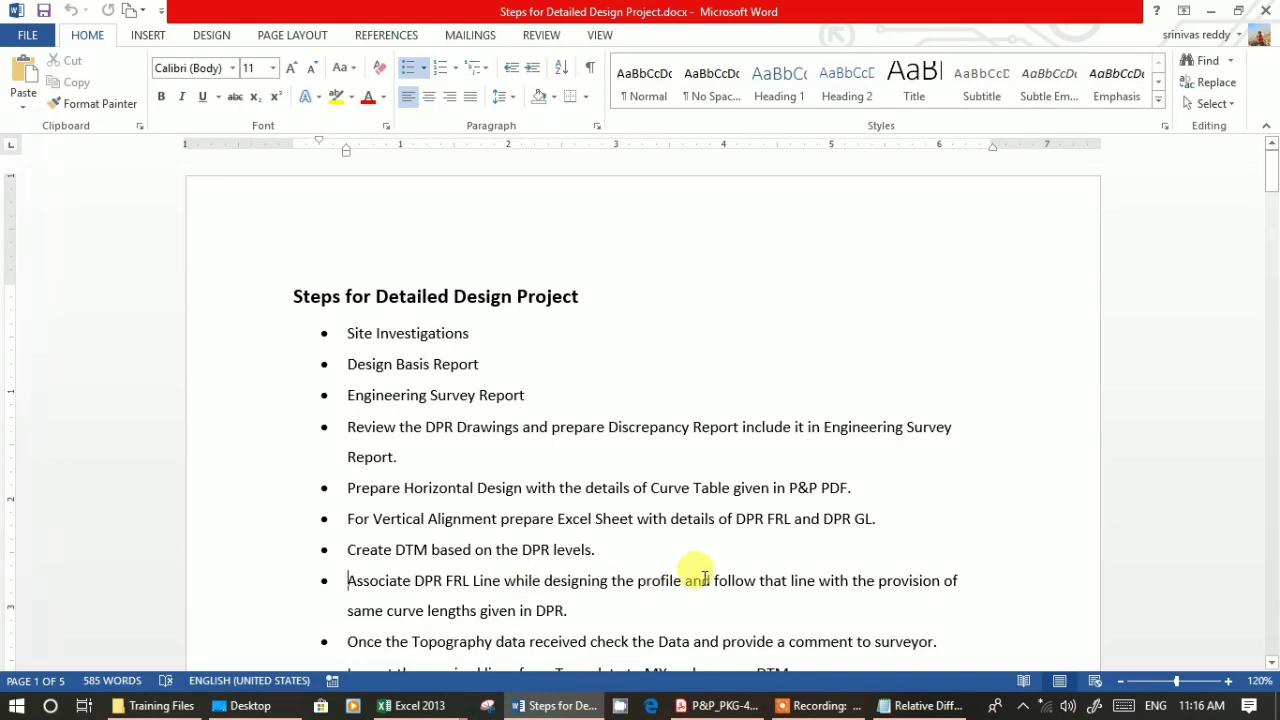
mouse_move(865, 588)
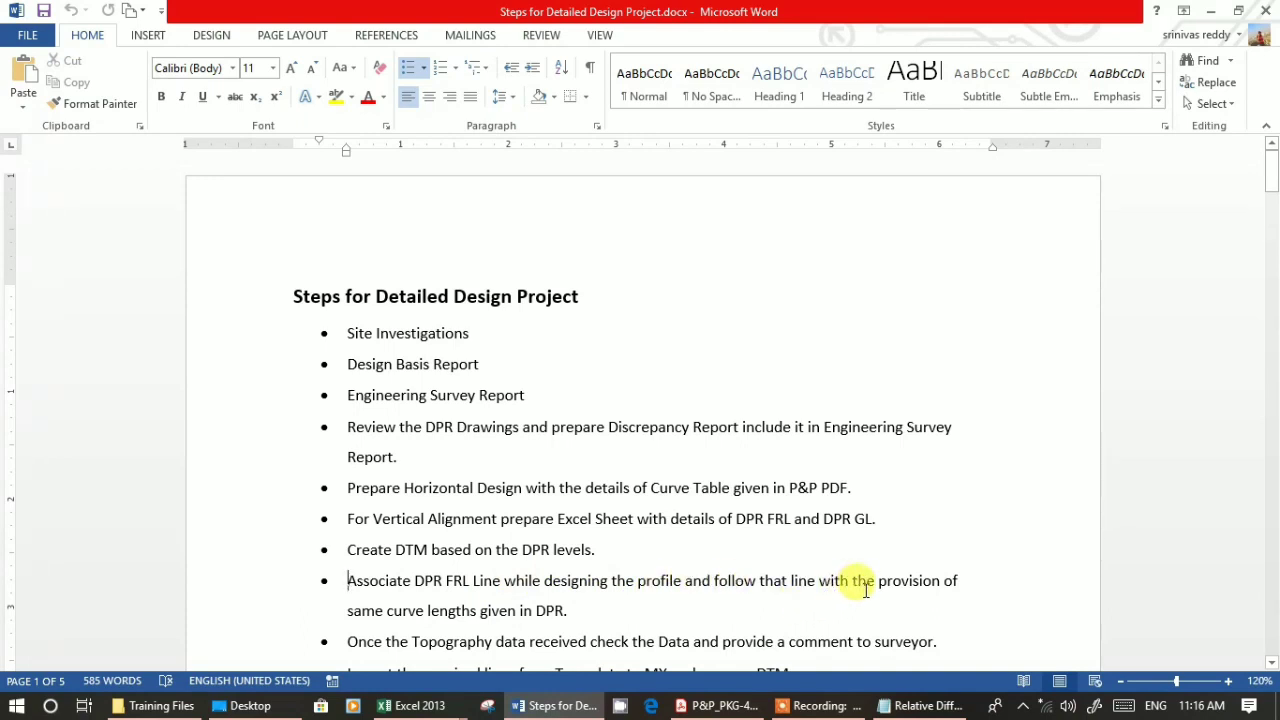
mouse_move(588, 610)
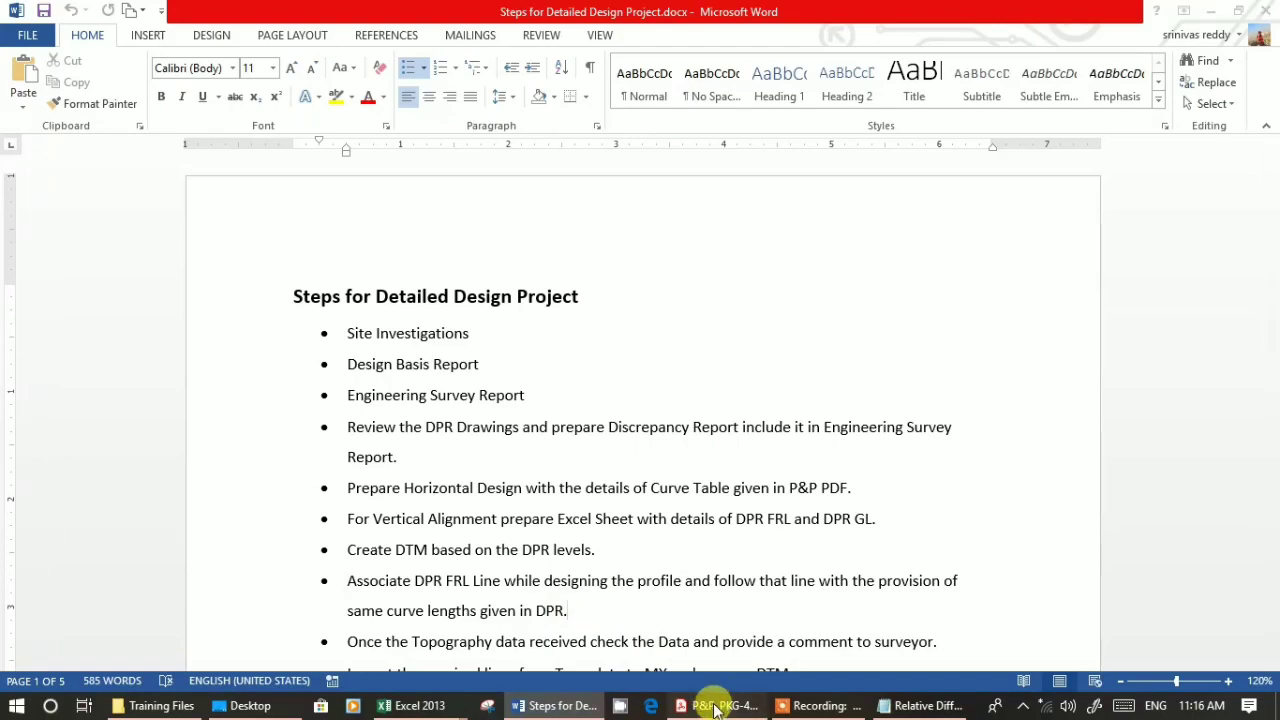
left_click(713, 705)
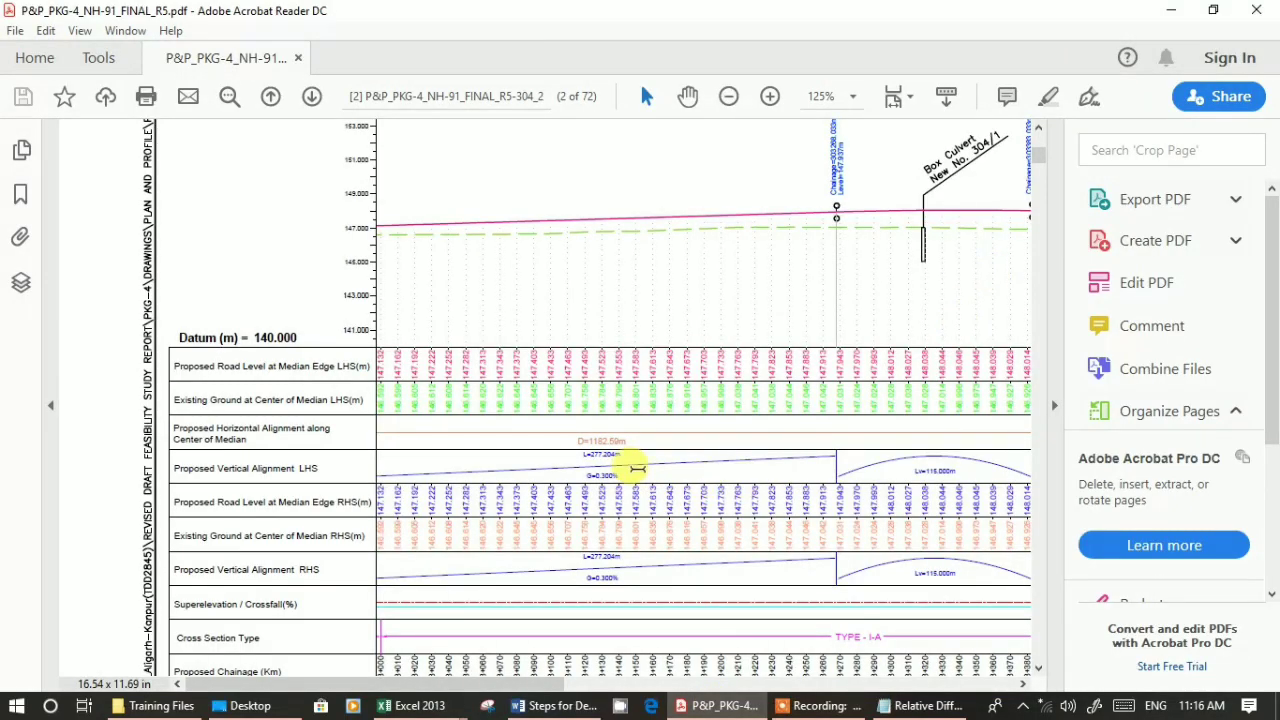
mouse_move(951, 477)
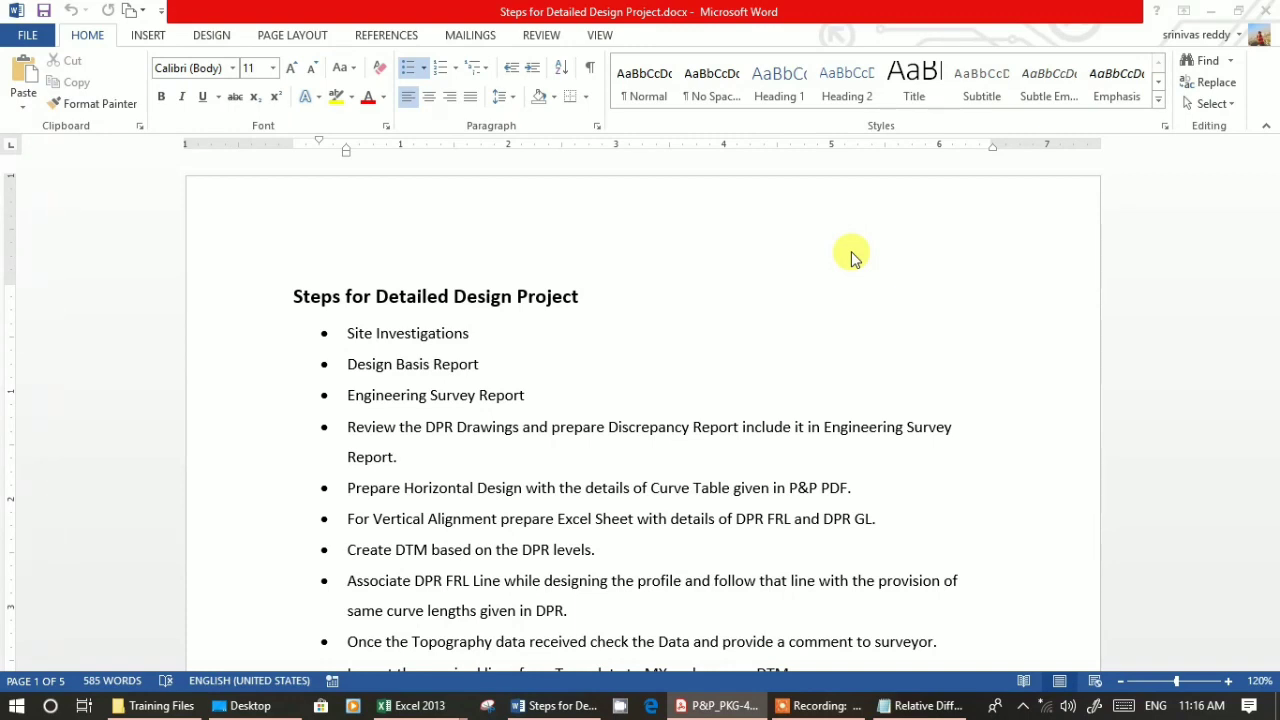
mouse_move(440, 582)
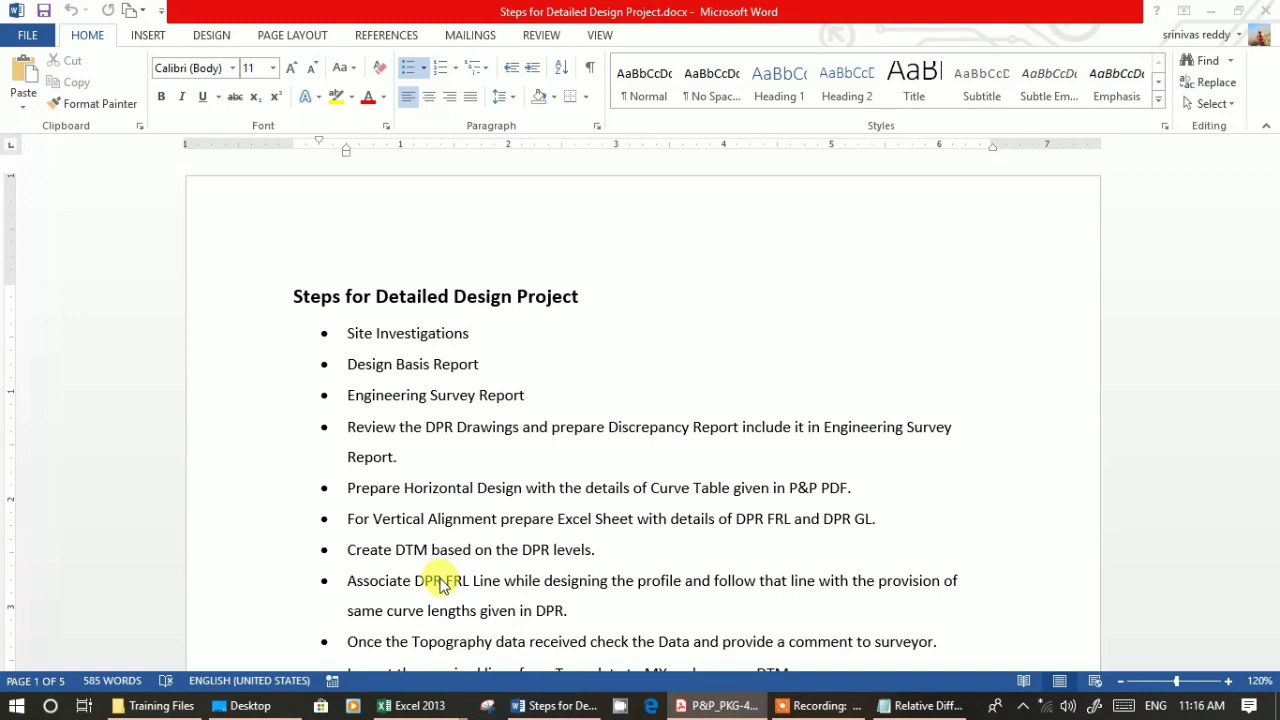
Check the Proposed Vertical Alignment curve lengths, then return to the steps document.
left_click(438, 580)
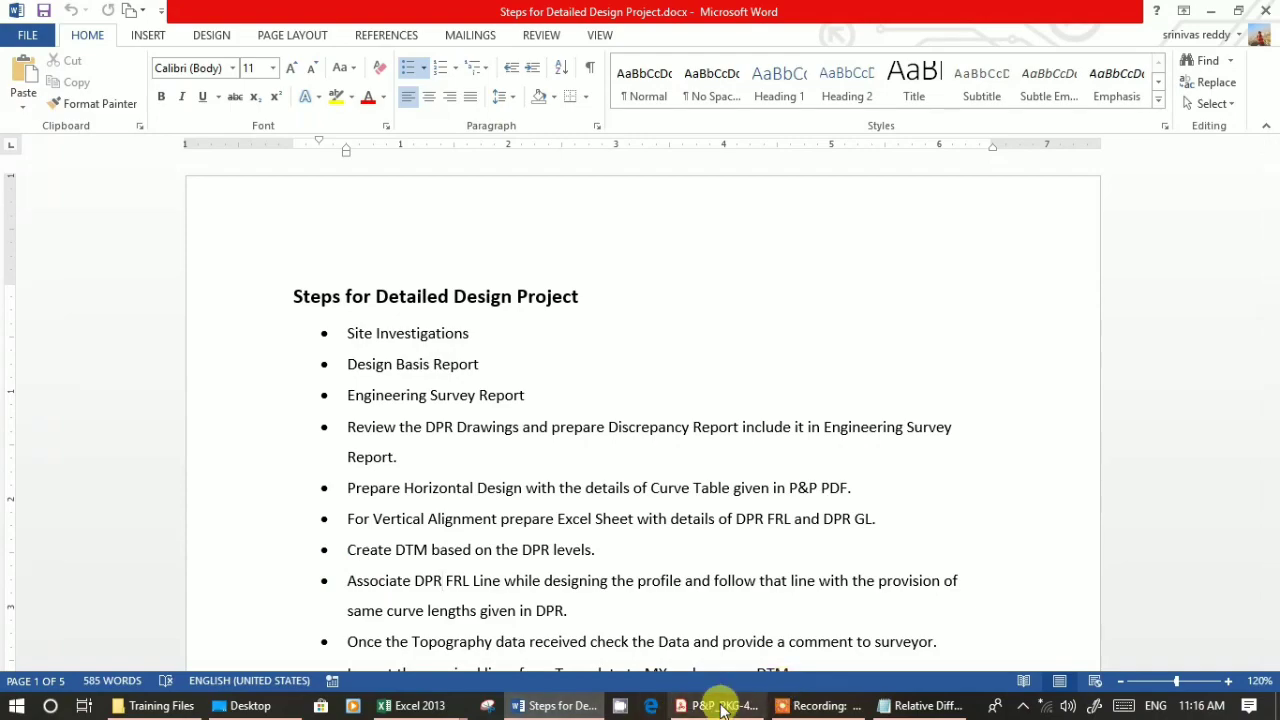
left_click(716, 705)
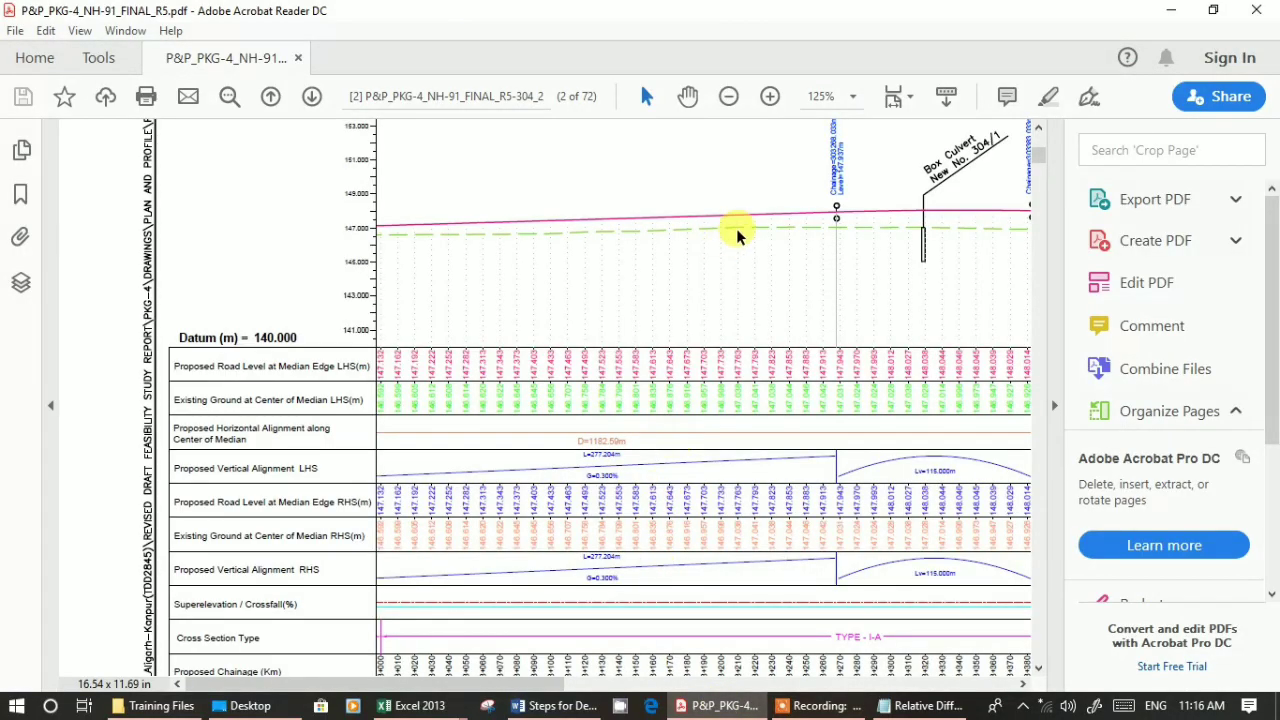
mouse_move(808, 213)
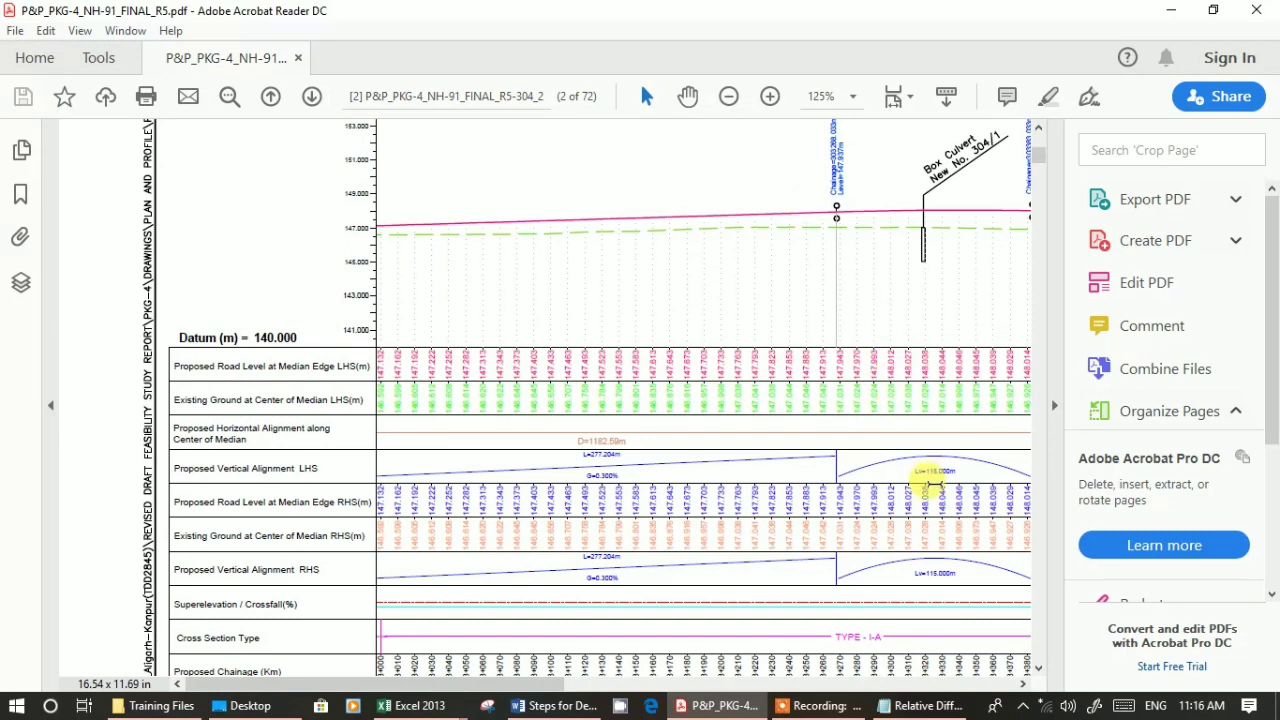
mouse_move(905, 470)
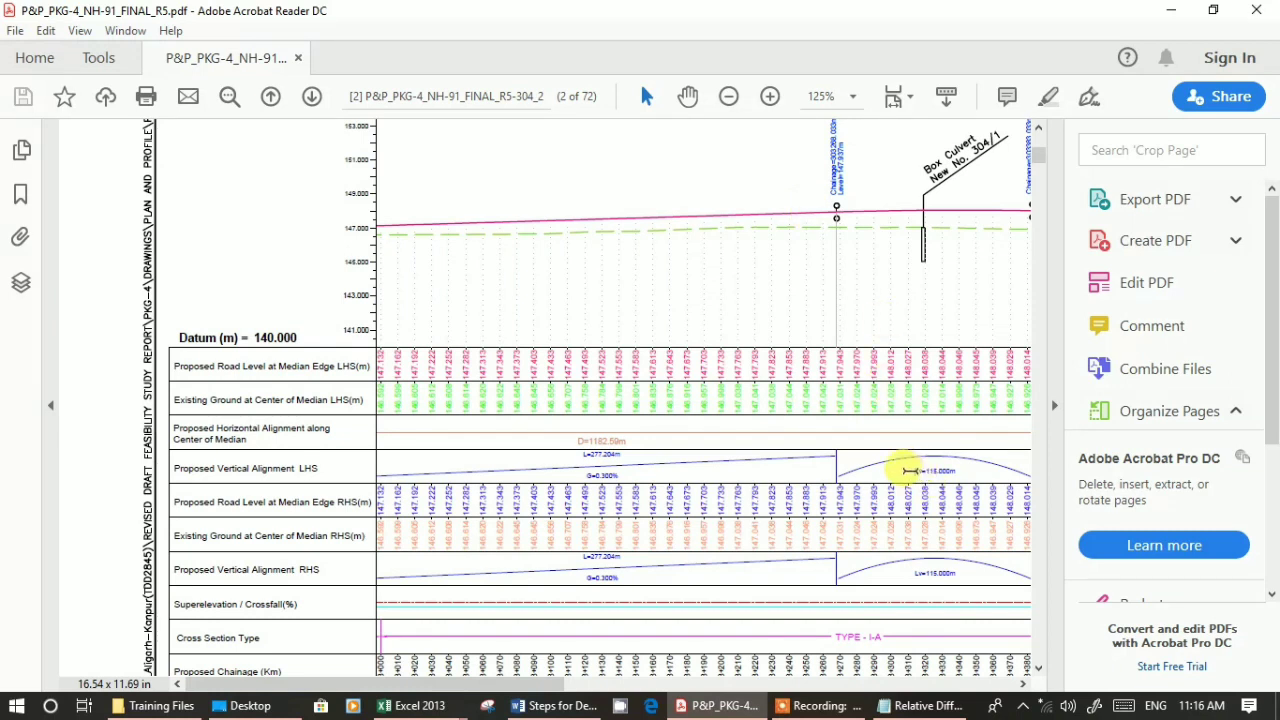
mouse_move(637, 470)
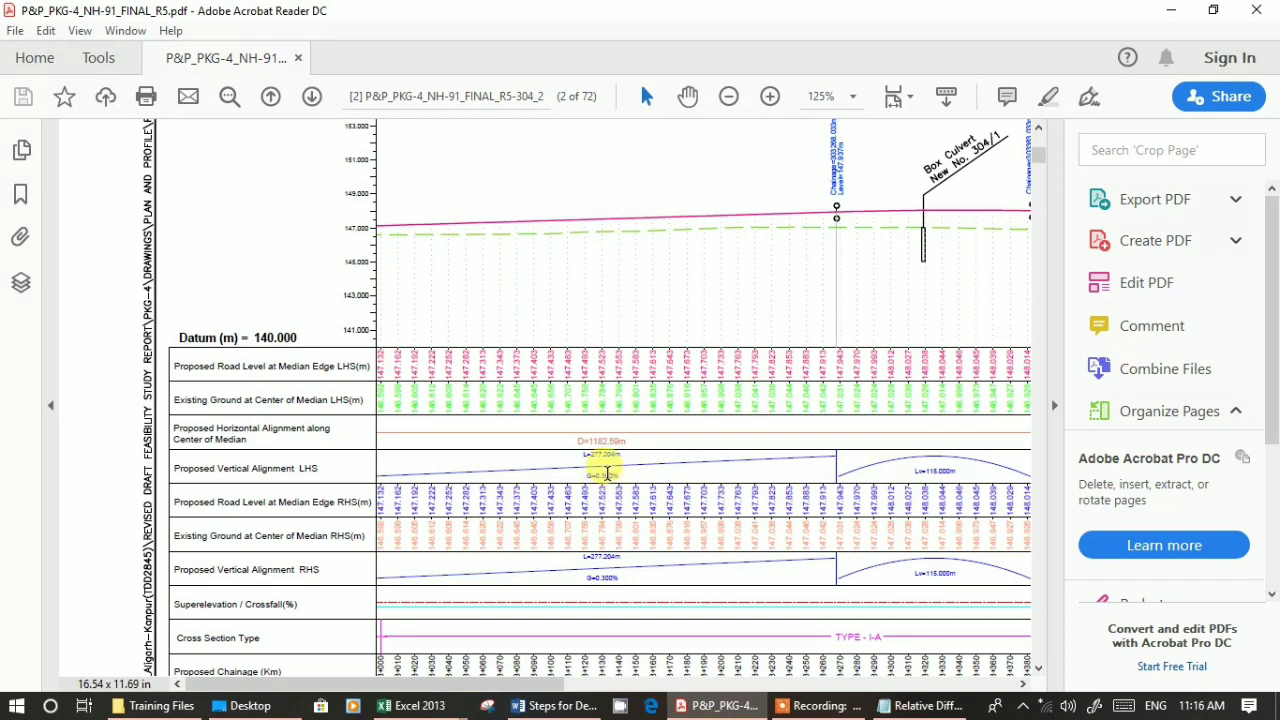
left_click(555, 705)
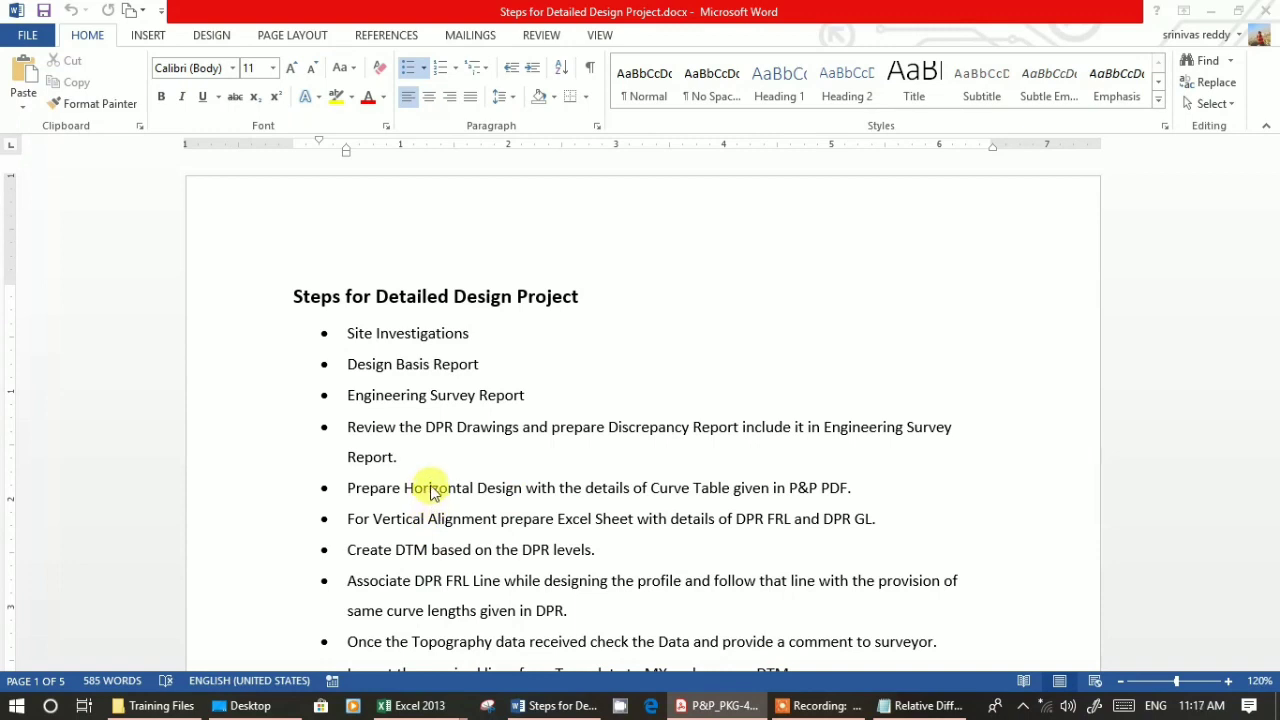
left_click(443, 580)
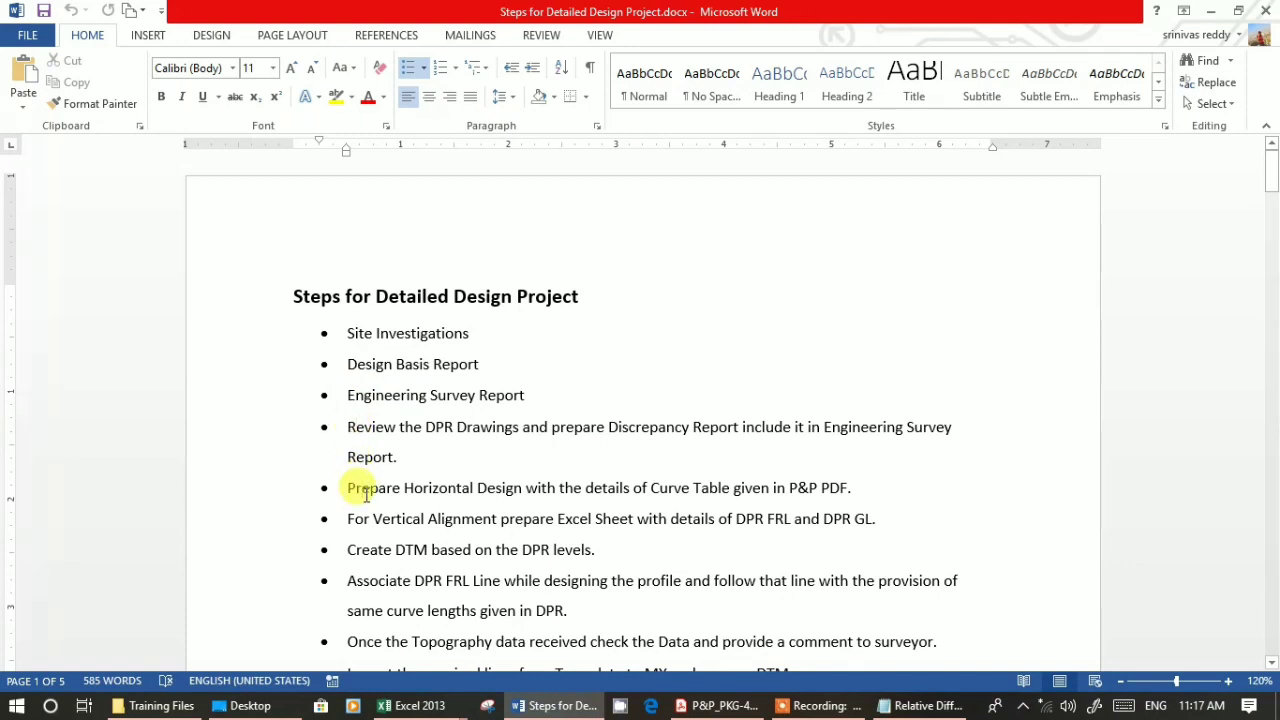
mouse_move(385, 518)
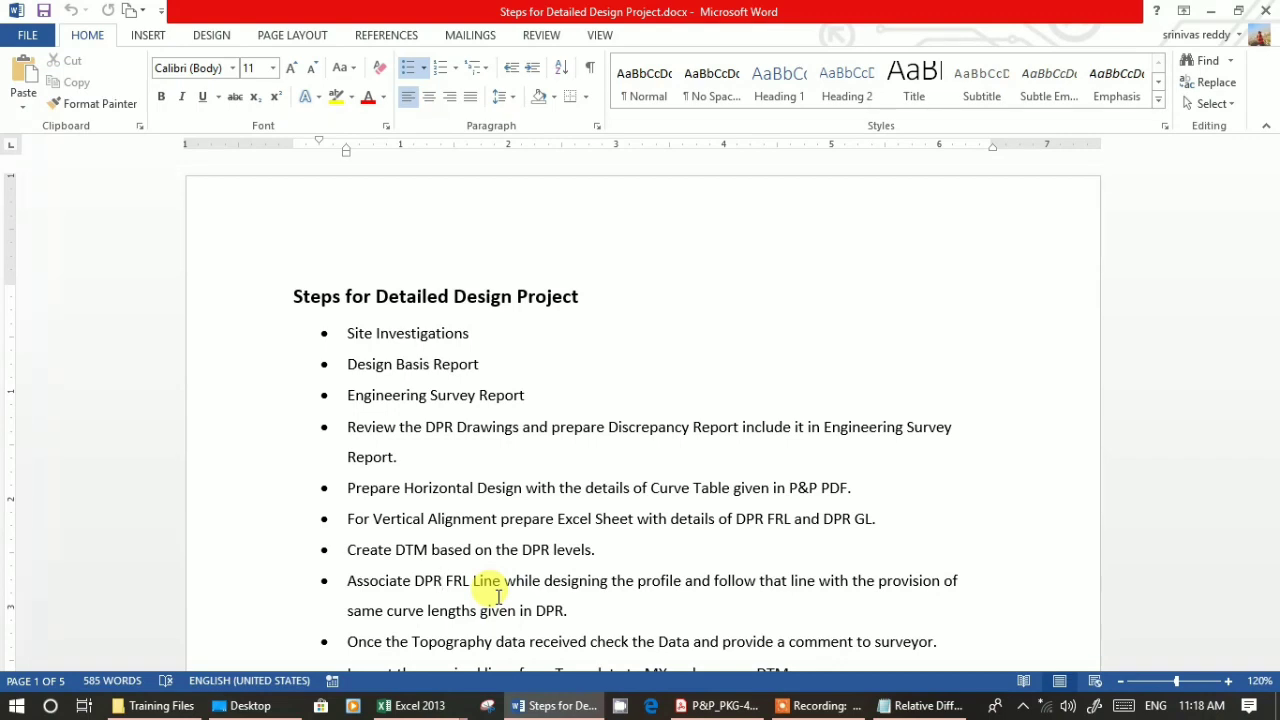
left_click(441, 580)
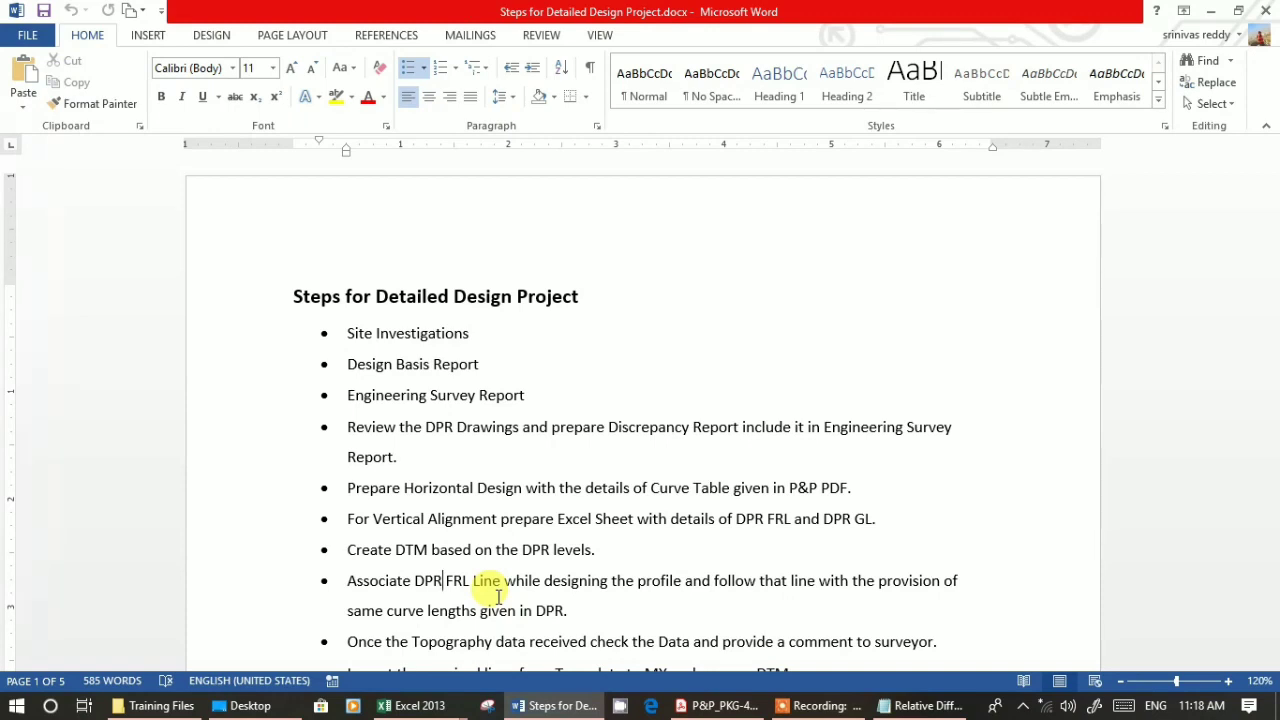
mouse_move(499, 652)
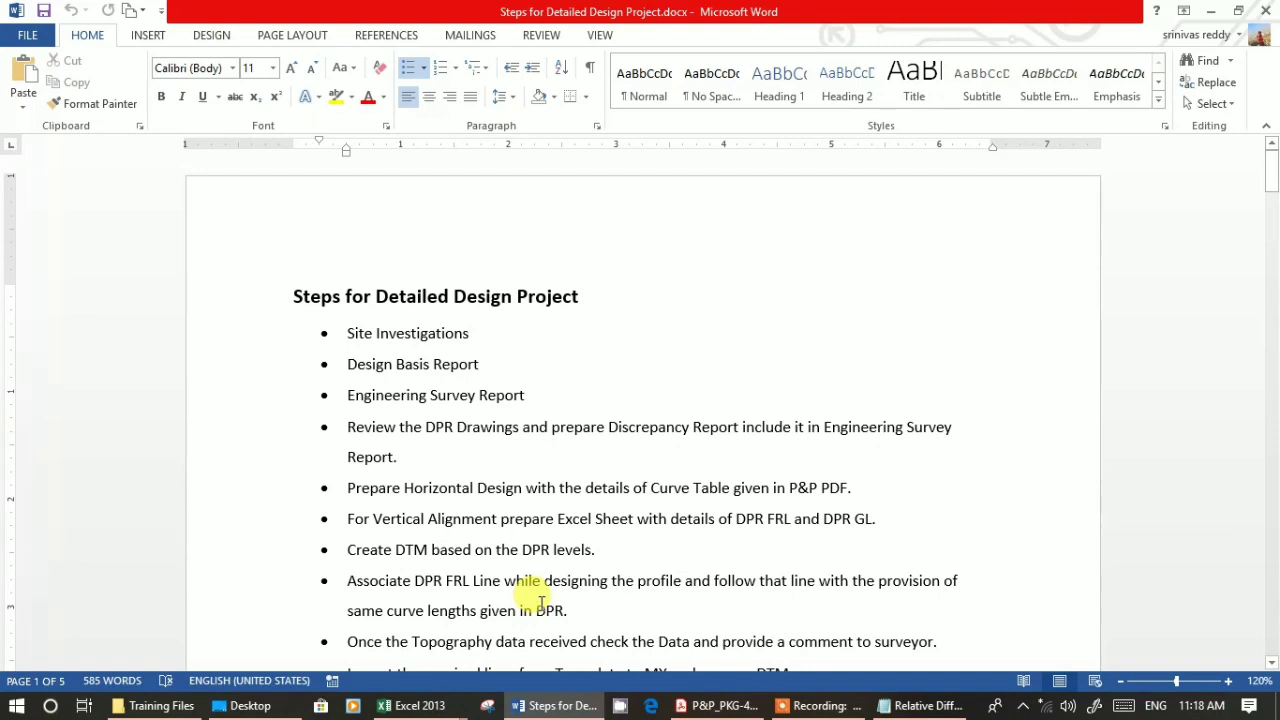
left_click(810, 705)
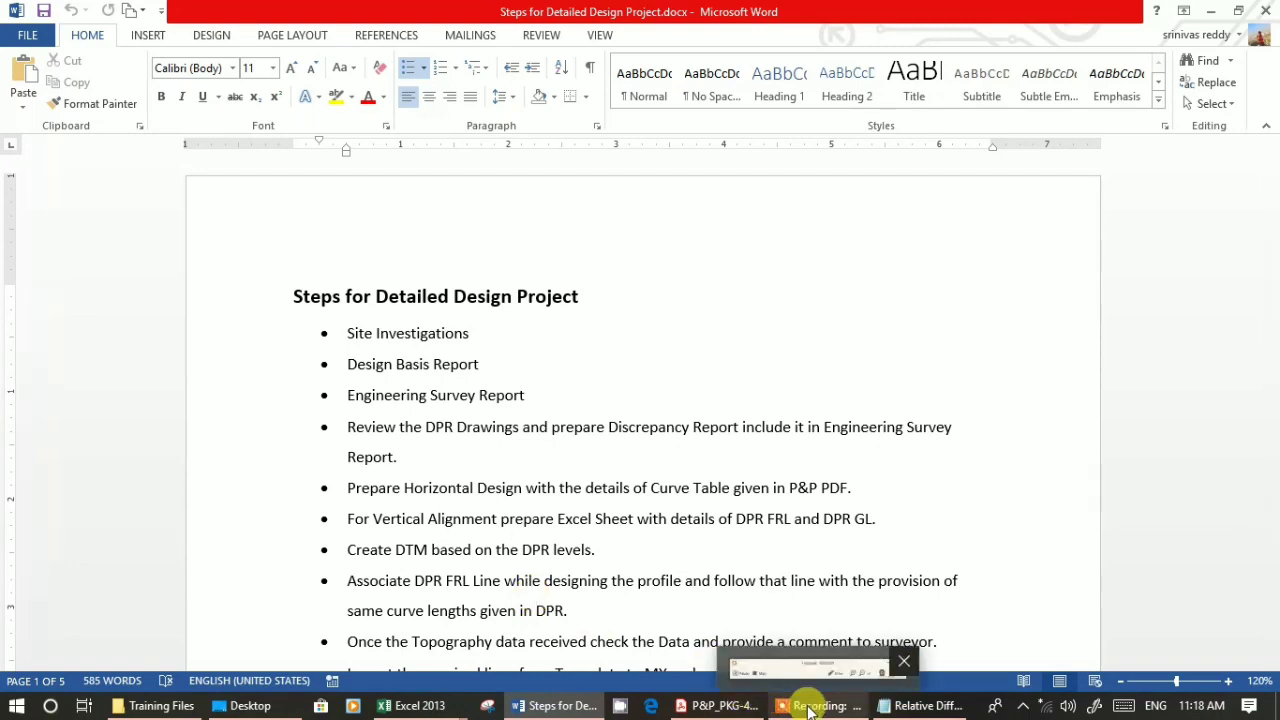